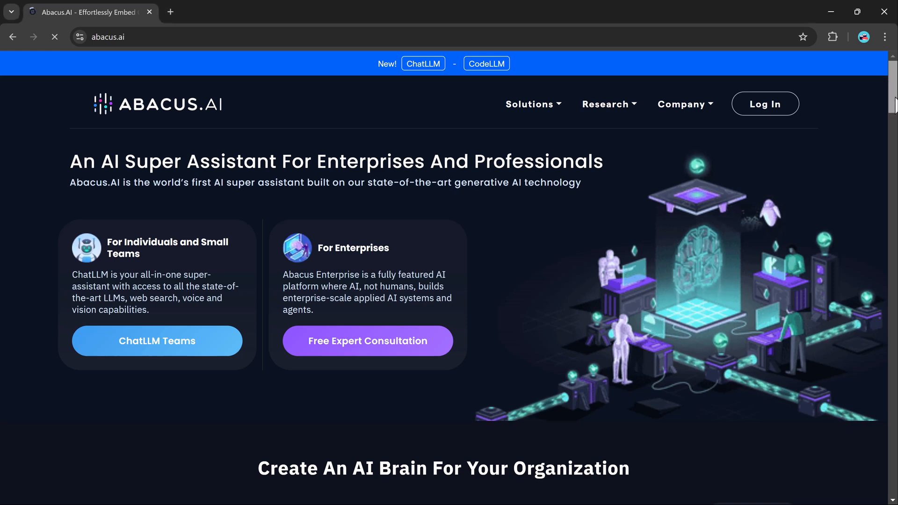
Step: Scroll down through the Abacus.AI ChatLLM page
scroll(down, 3)
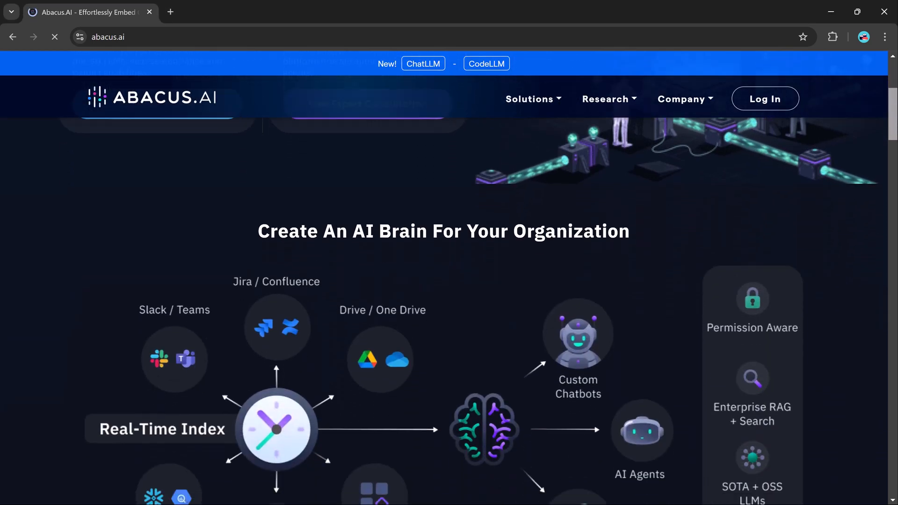
scroll(down, 3)
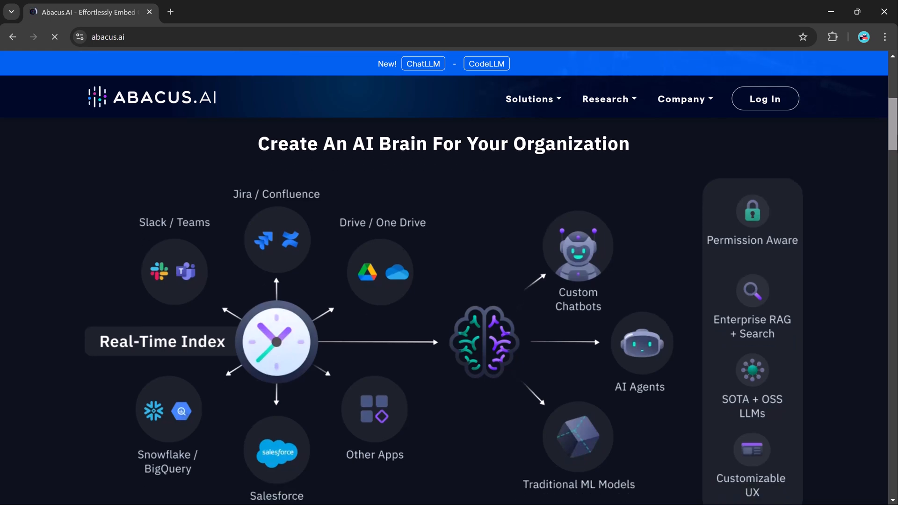
scroll(down, 3)
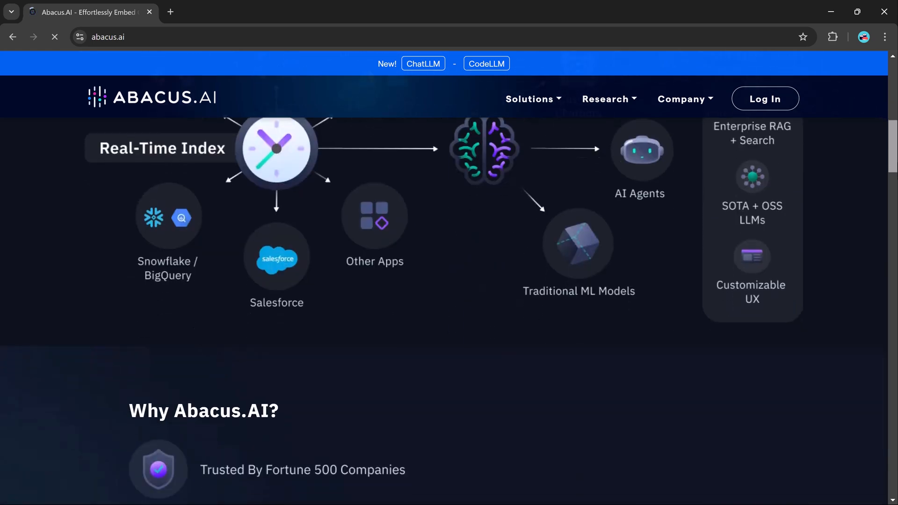
scroll(down, 3)
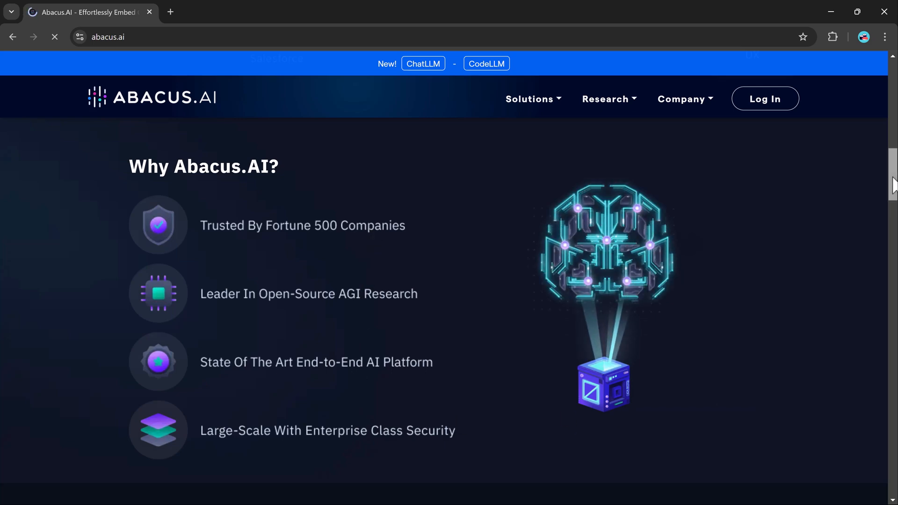
scroll(down, 3)
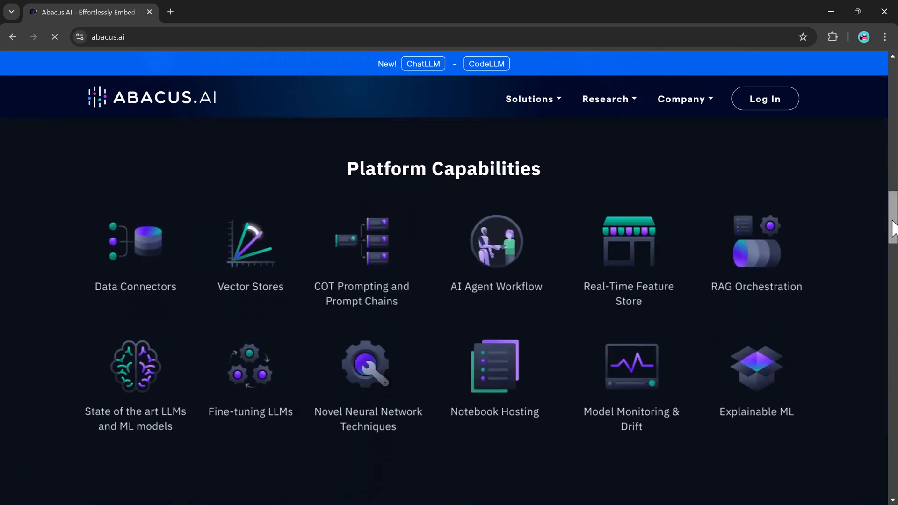
mouse_move(392, 279)
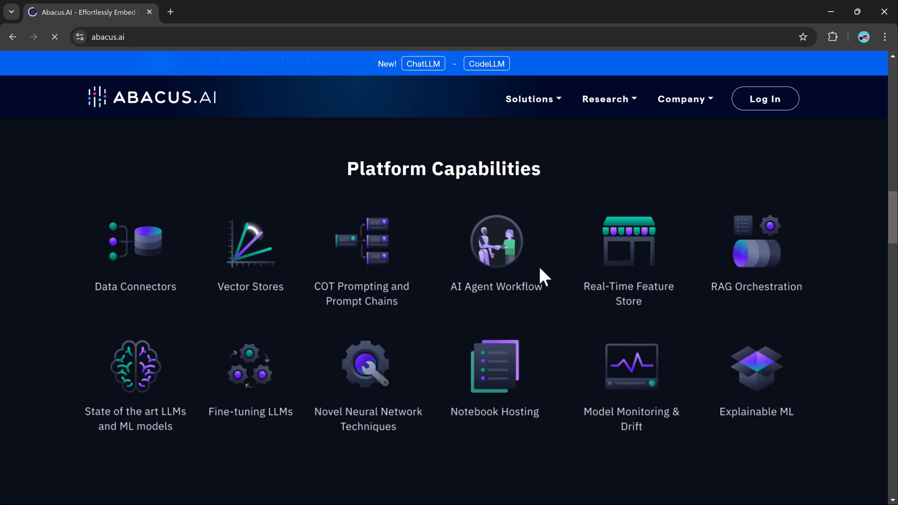
mouse_move(640, 280)
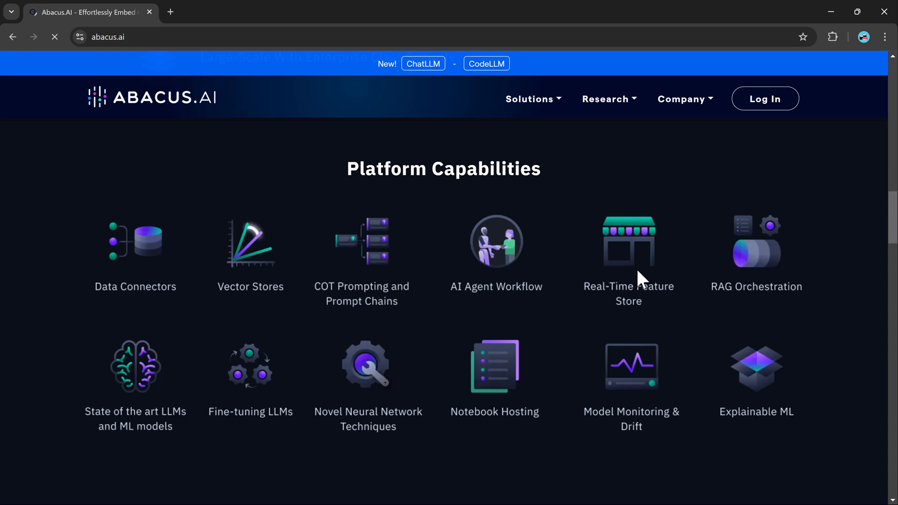
mouse_move(757, 288)
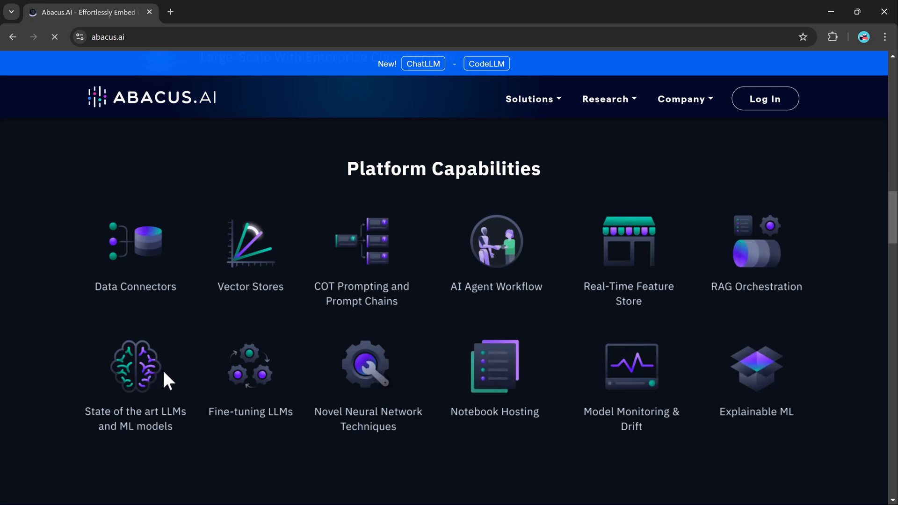
mouse_move(384, 395)
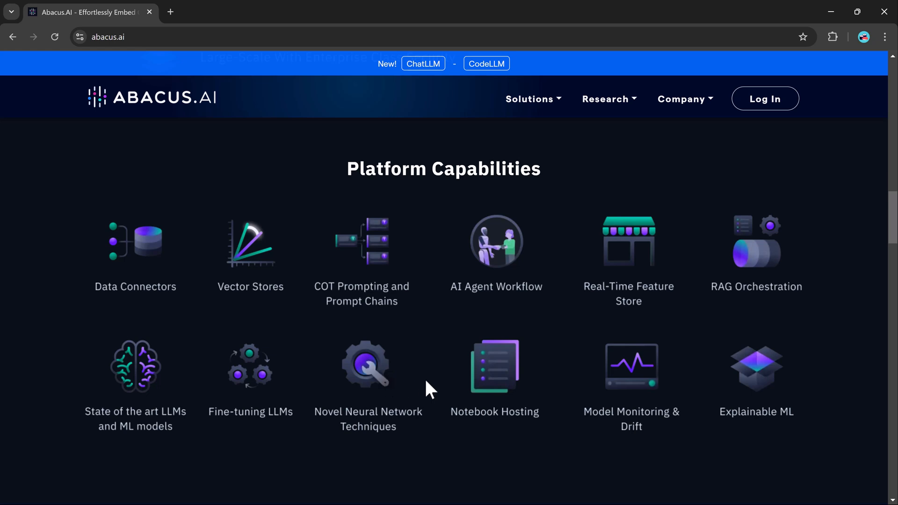
scroll(down, 3)
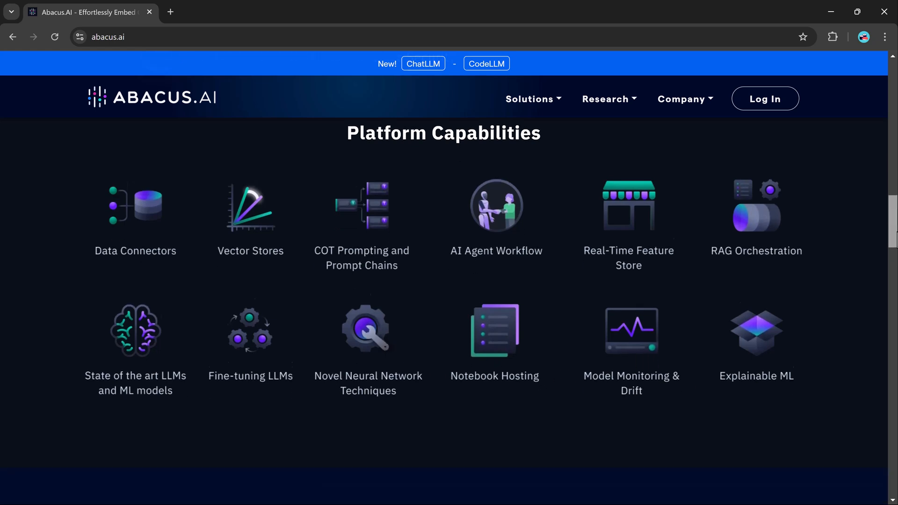
scroll(down, 3)
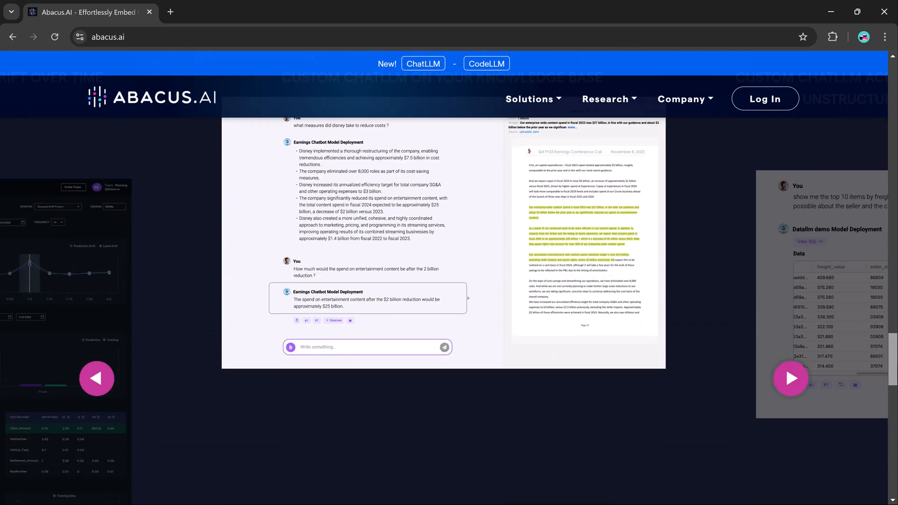
Step: Step through the example demo slides and keep scrolling the page
click(790, 378)
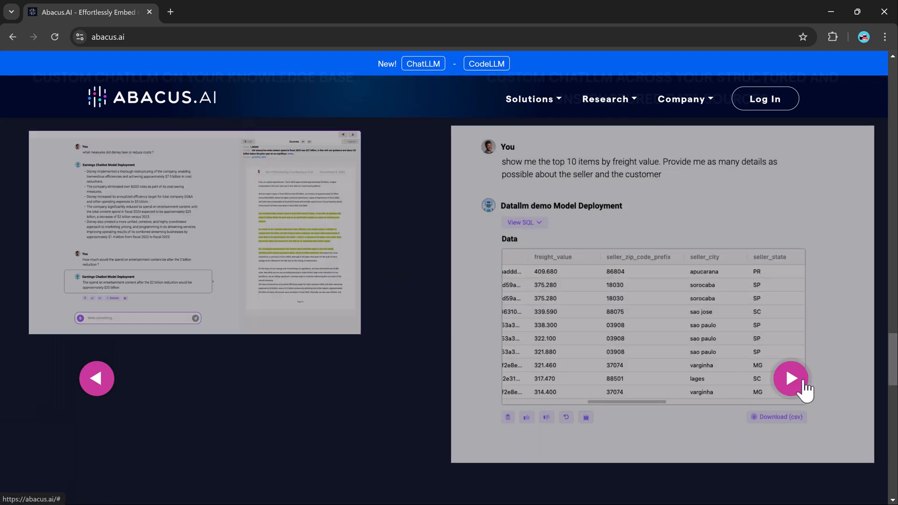
click(791, 378)
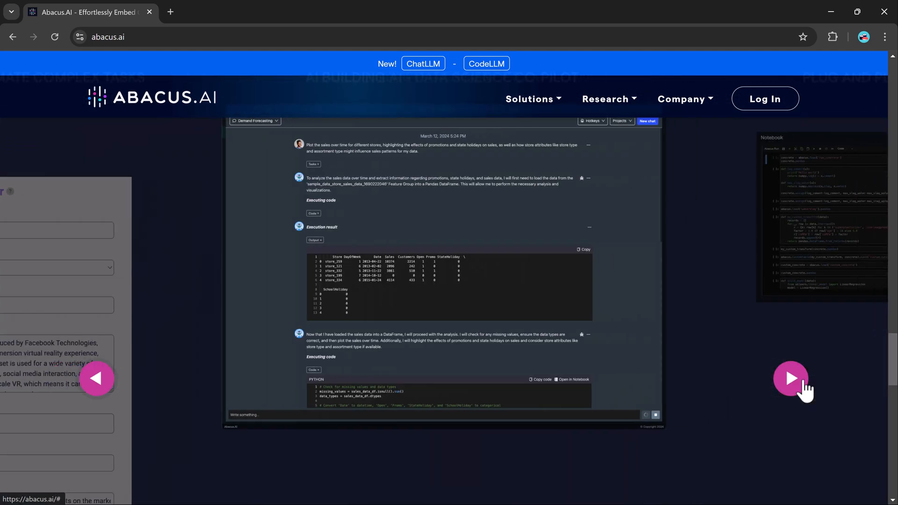
click(790, 378)
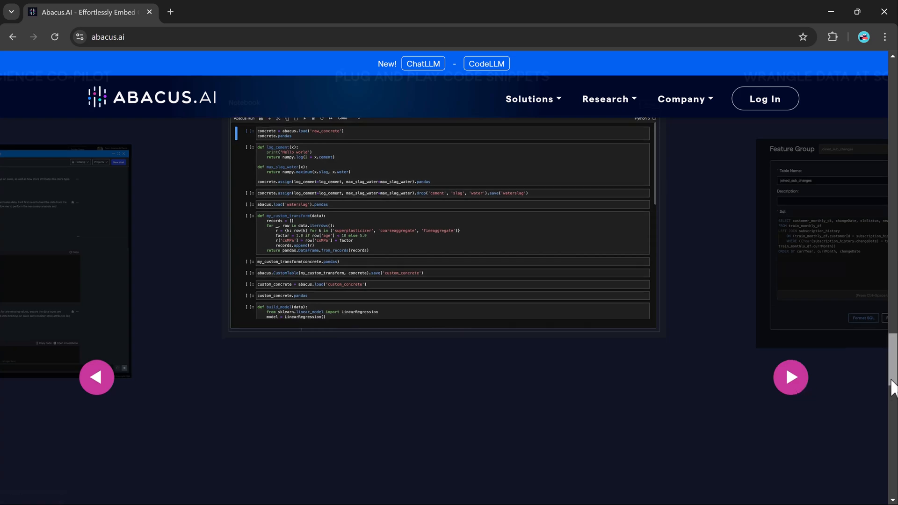
scroll(down, 3)
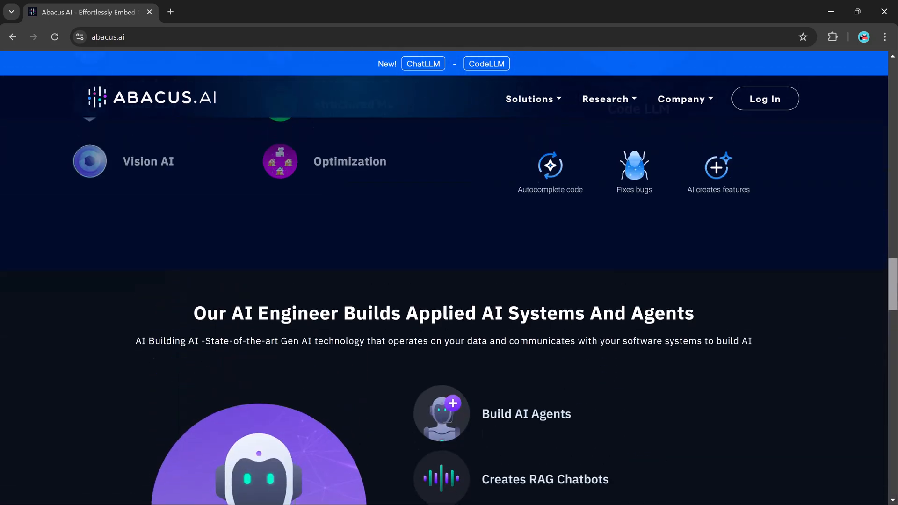
scroll(down, 3)
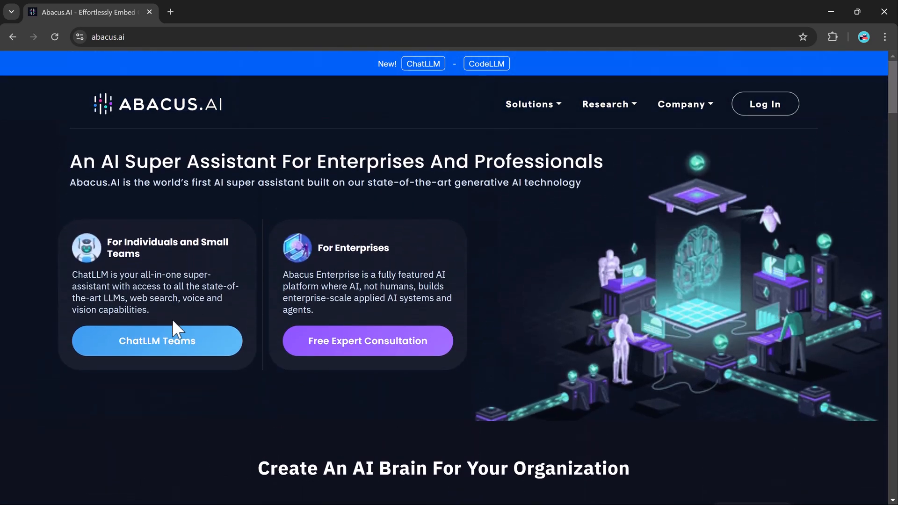
mouse_move(381, 355)
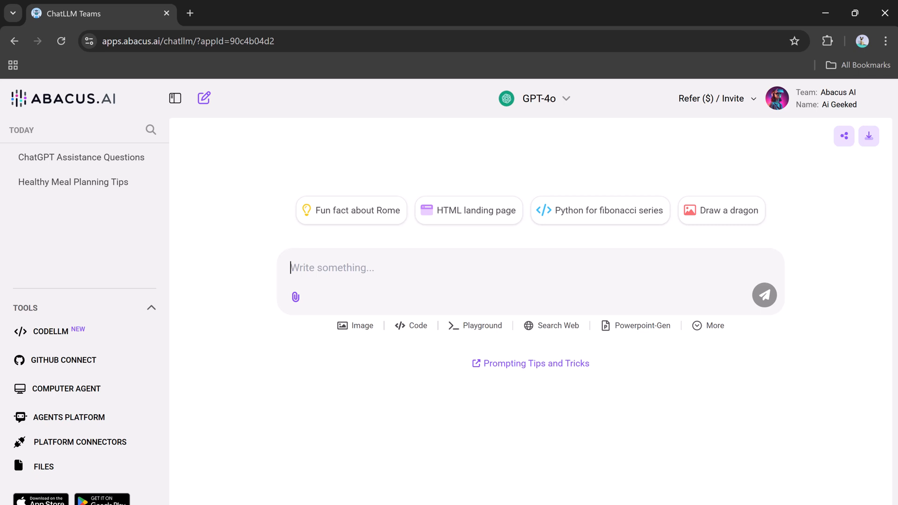
Step: In ChatLLM Teams, review the model list keeping GPT-4o and read its pizza guide
click(539, 99)
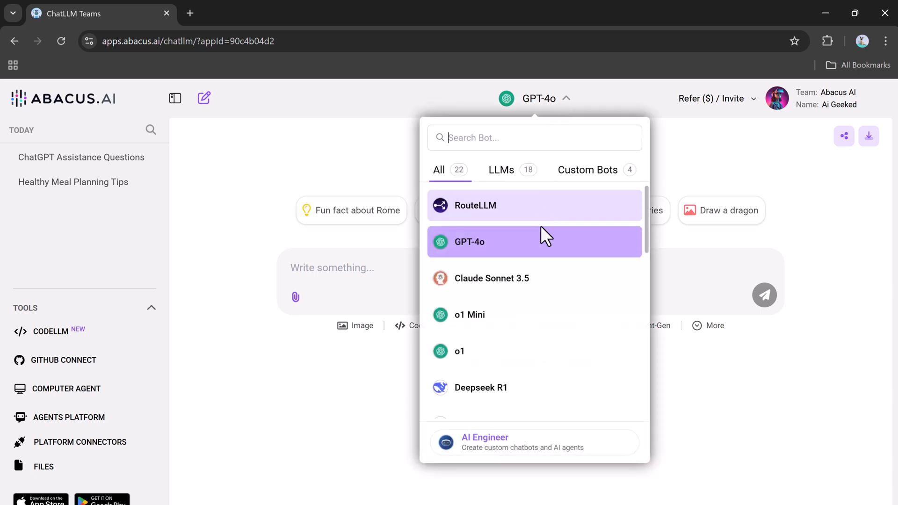
scroll(down, 3)
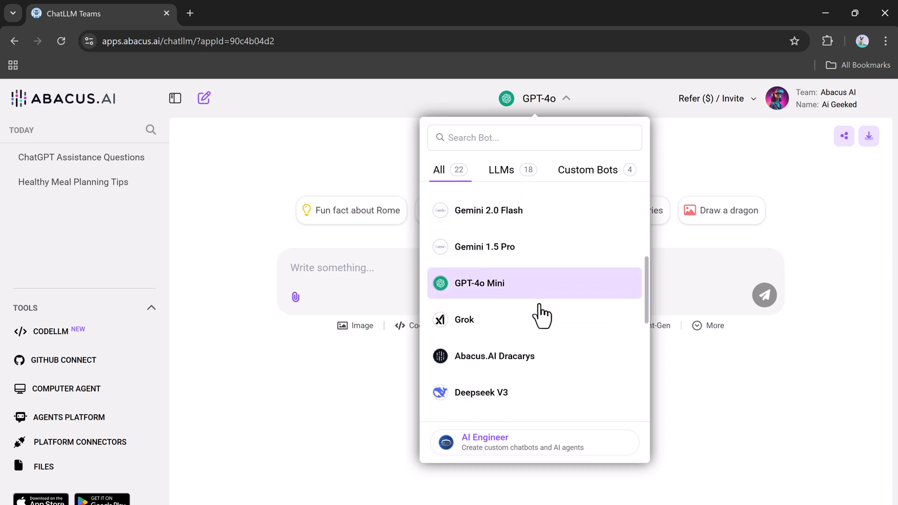
scroll(down, 3)
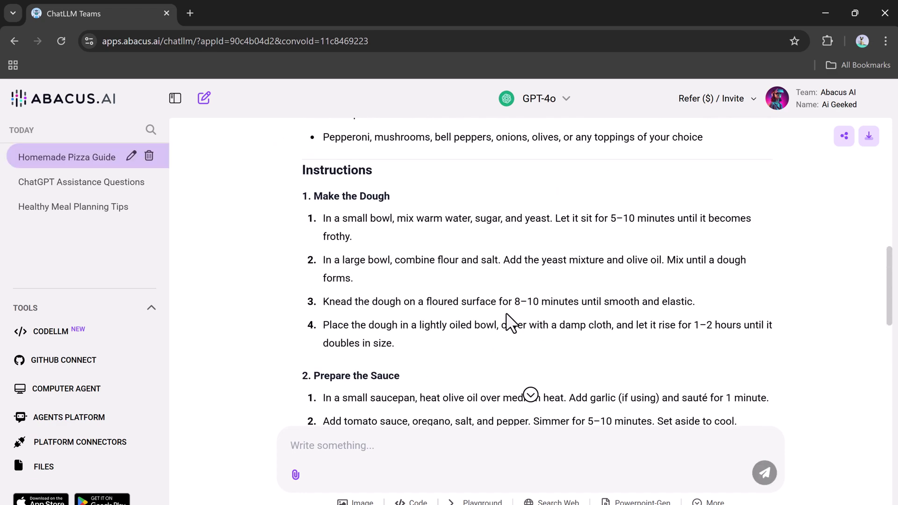
Step: Switch the chat model to RouteLLM, then Claude Sonnet 3.5, for the pizza question
click(538, 98)
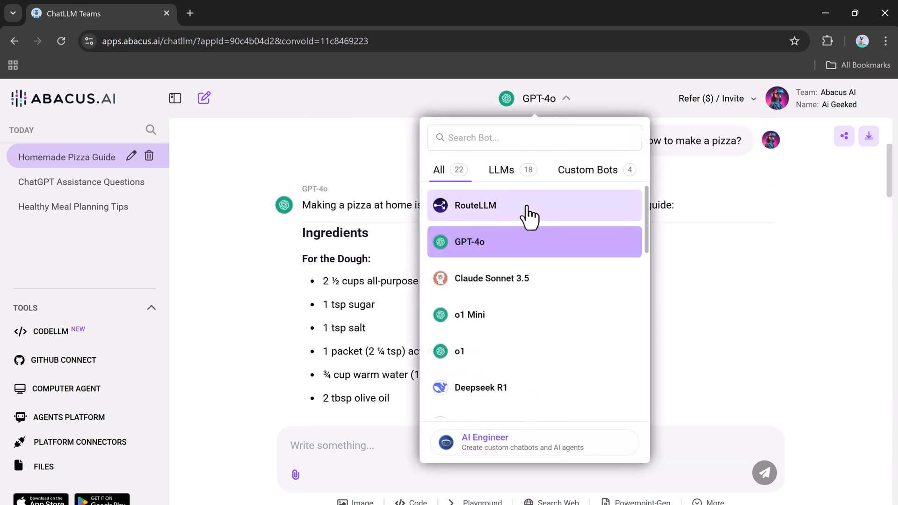
click(492, 205)
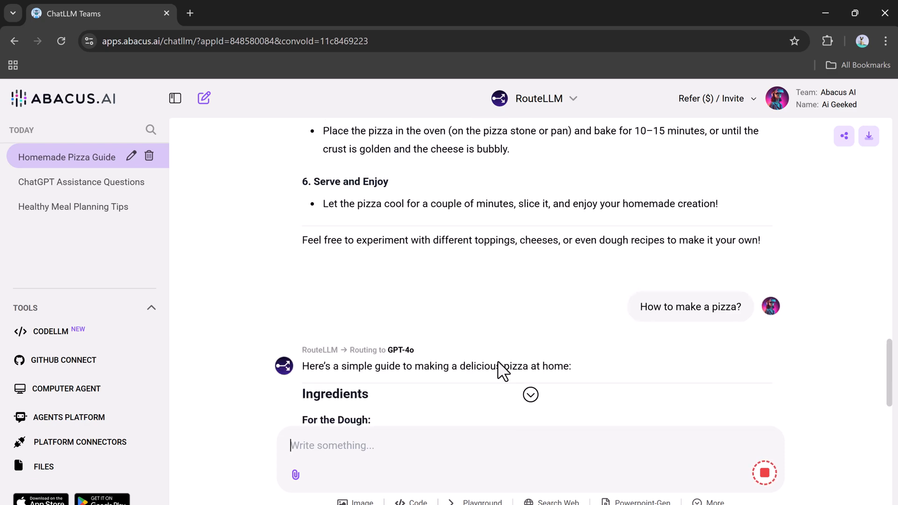
scroll(up, 3)
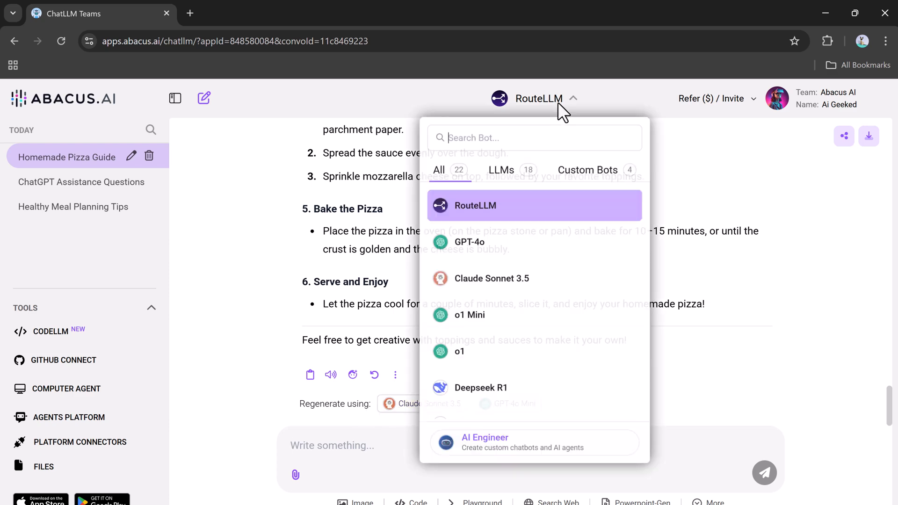
click(492, 278)
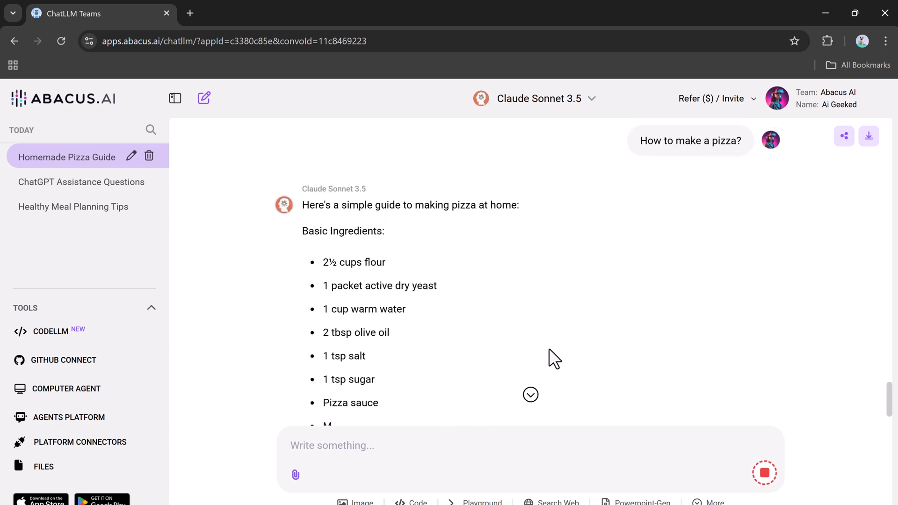
scroll(down, 3)
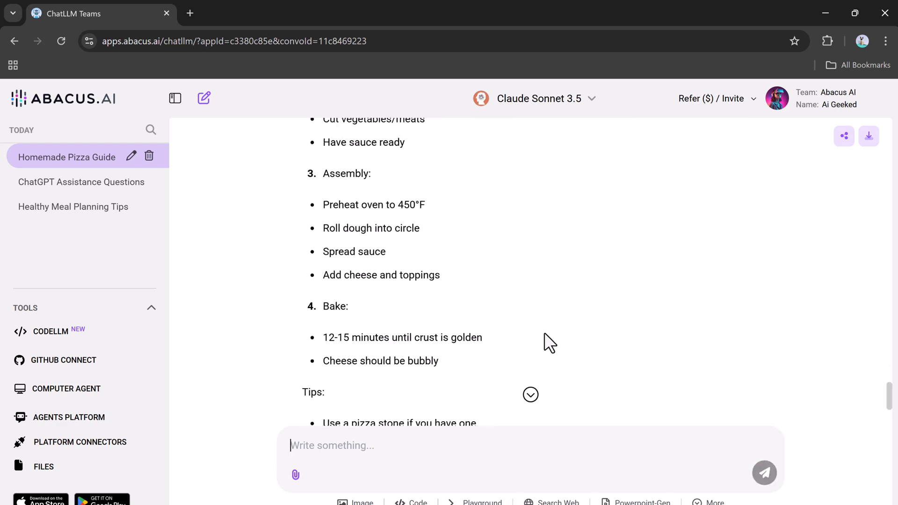
Step: Ask Llama-3.3 70B 'How to make a pizza?', read the answer, and start a new chat
click(538, 98)
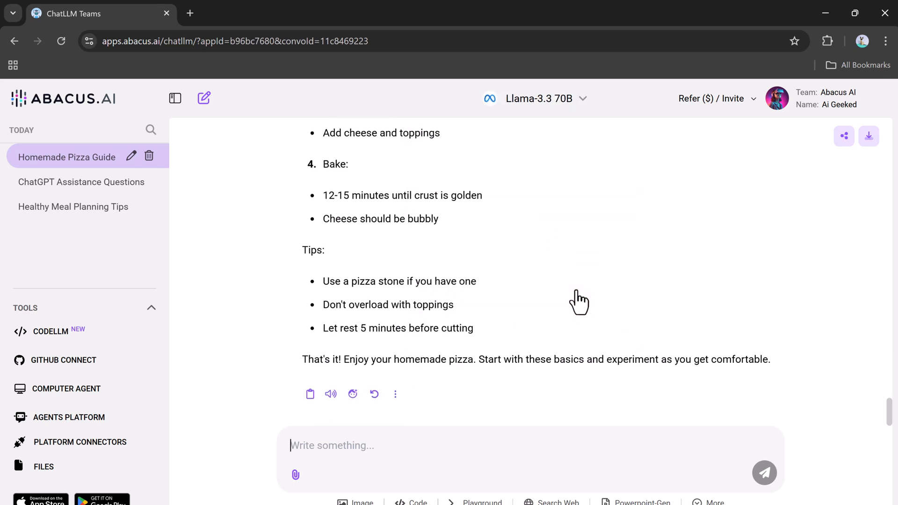
text(How to make a pizza?)
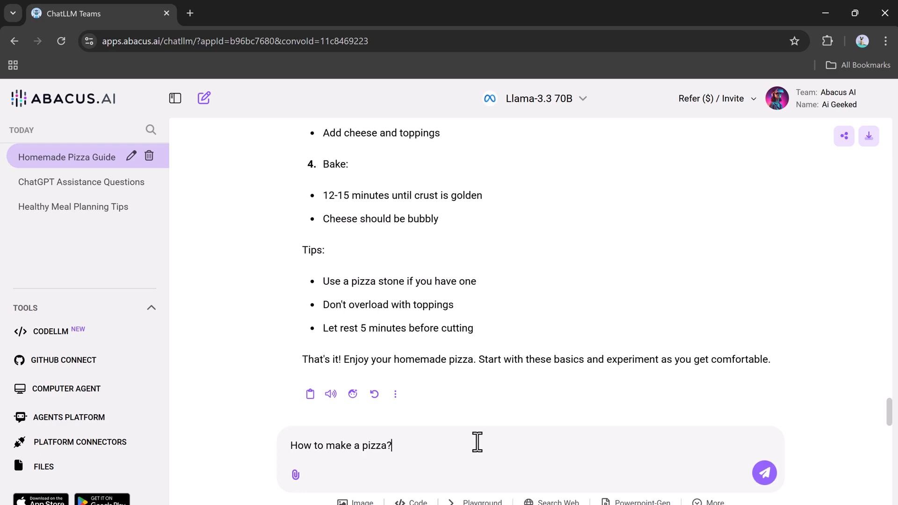
click(765, 473)
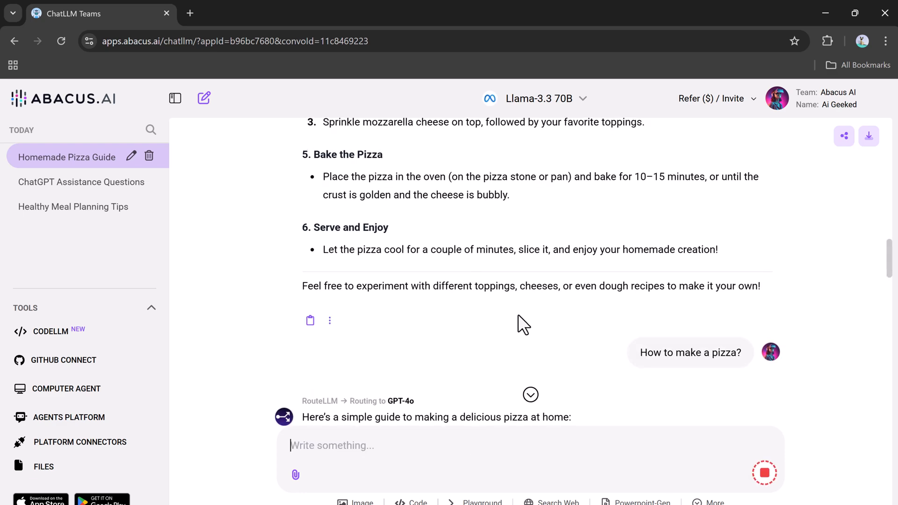
scroll(down, 3)
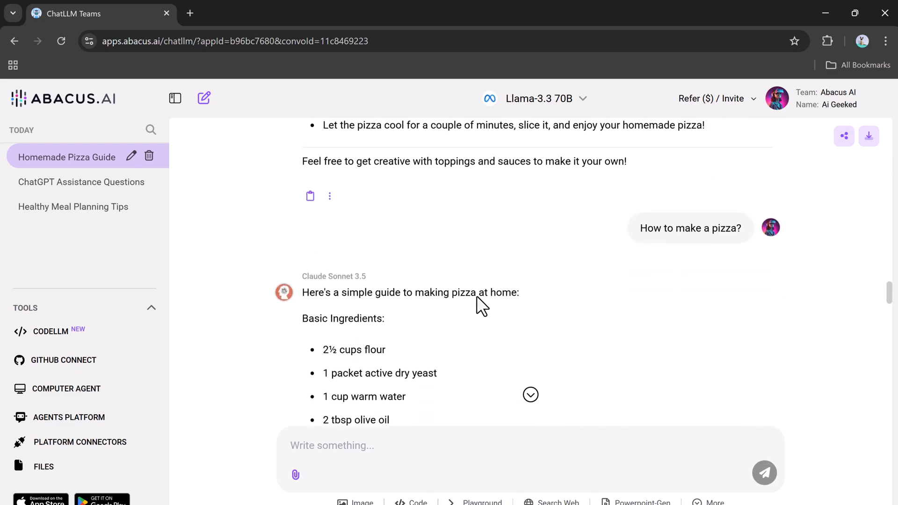
scroll(down, 3)
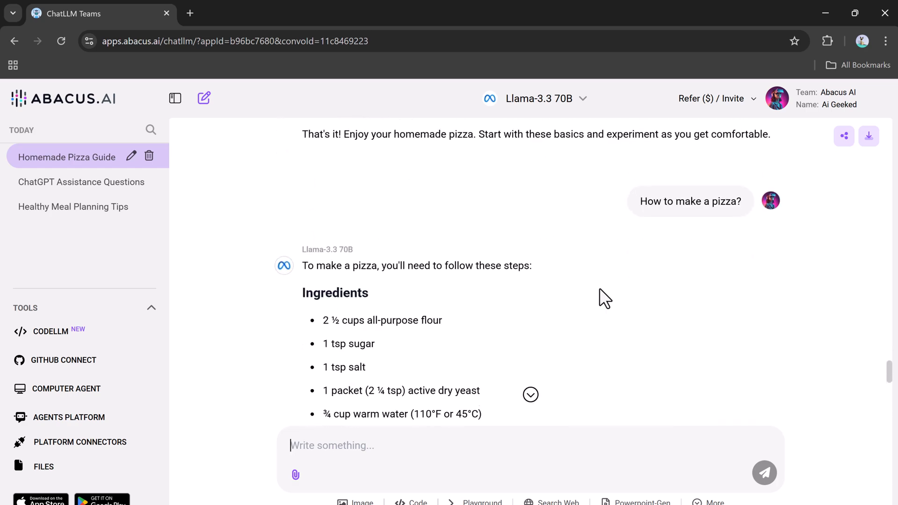
scroll(down, 3)
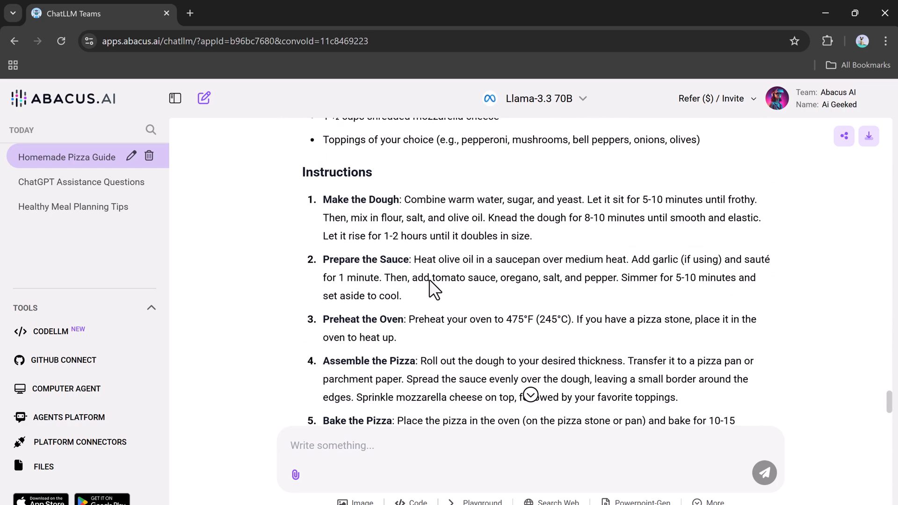
click(203, 98)
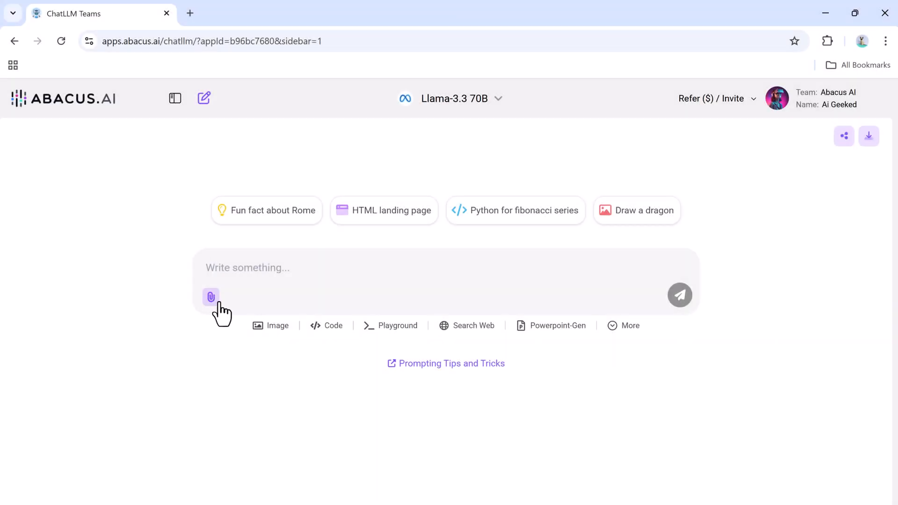
Step: Attach 2025.pdf and send 'Can you summarize this' to Llama-3.3 70B
click(210, 296)
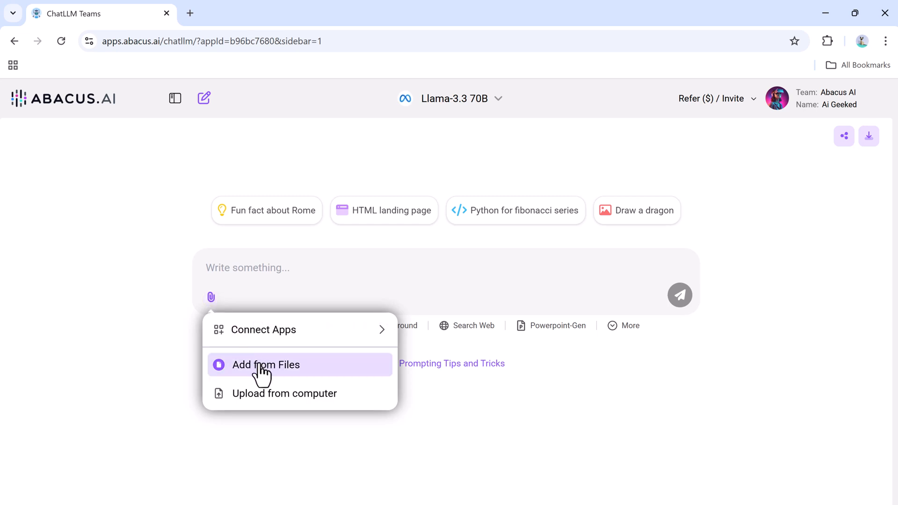
mouse_move(325, 339)
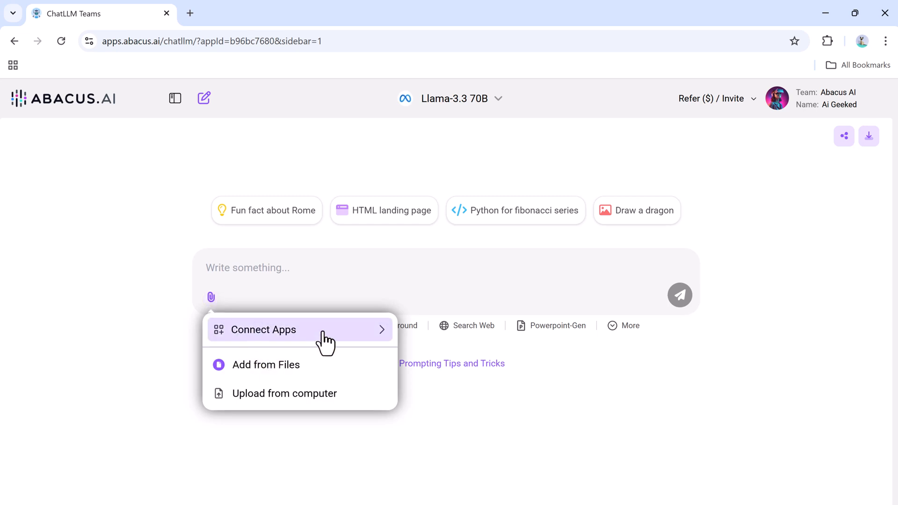
click(284, 393)
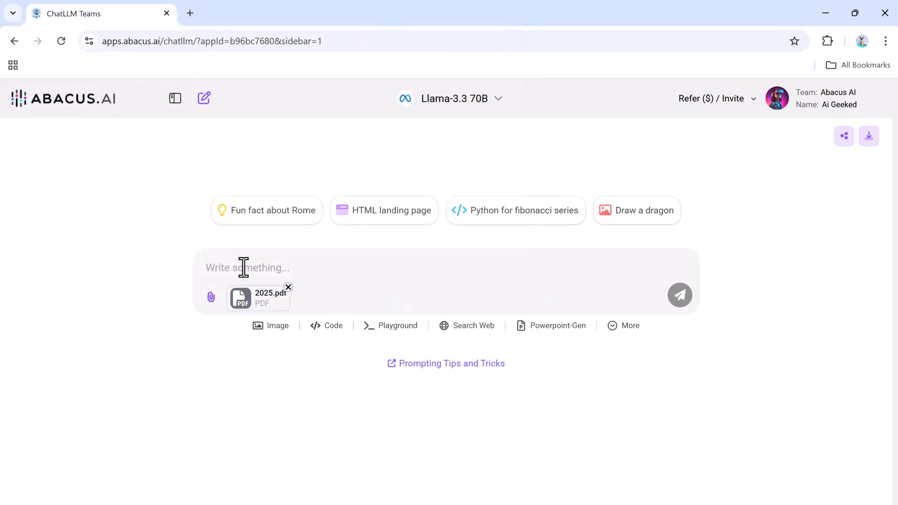
text(Can you)
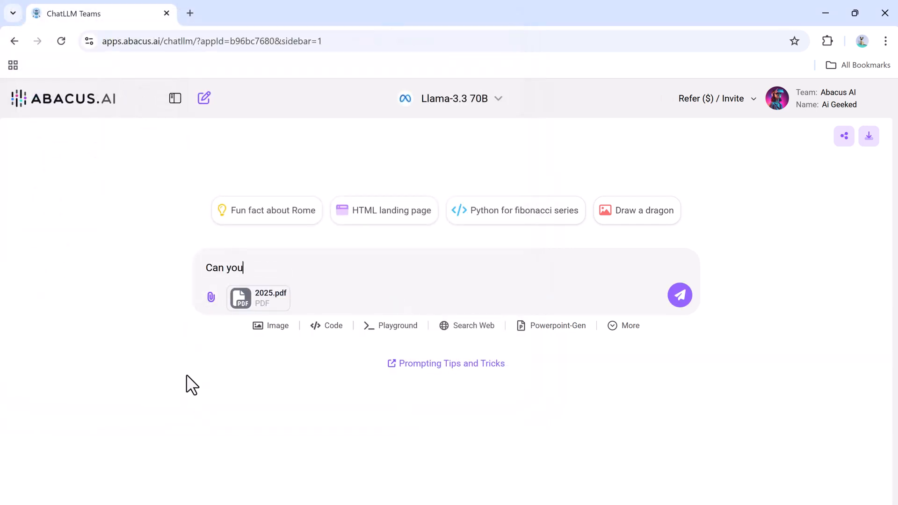
text(summarize this)
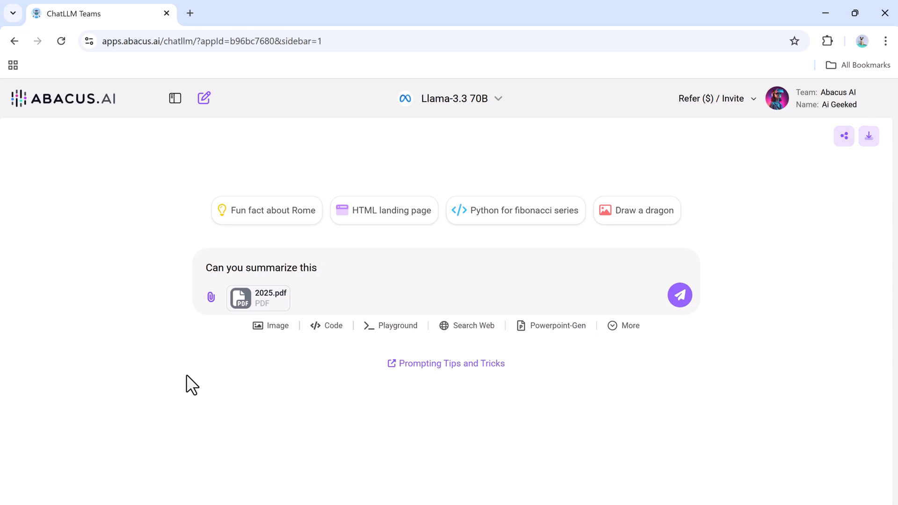
click(679, 295)
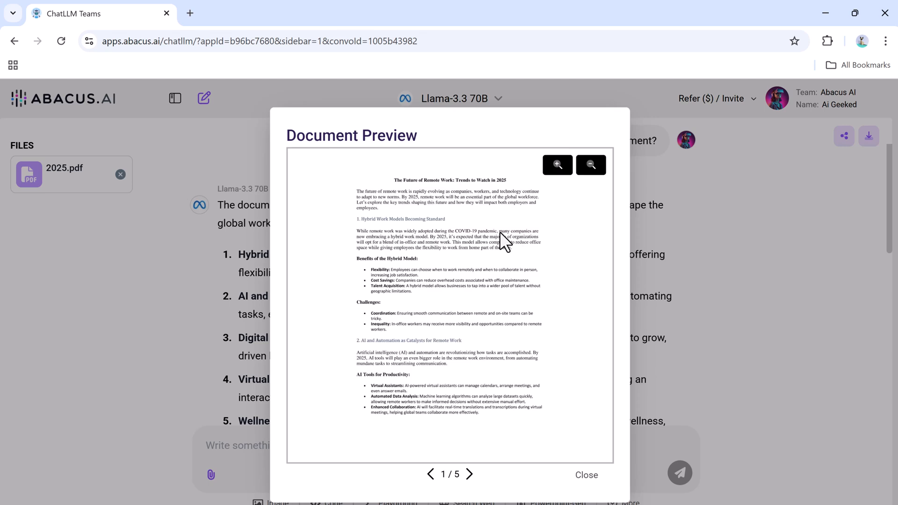
Step: Page through the 2025.pdf preview, close it, and send the decentralization benefits question
click(466, 487)
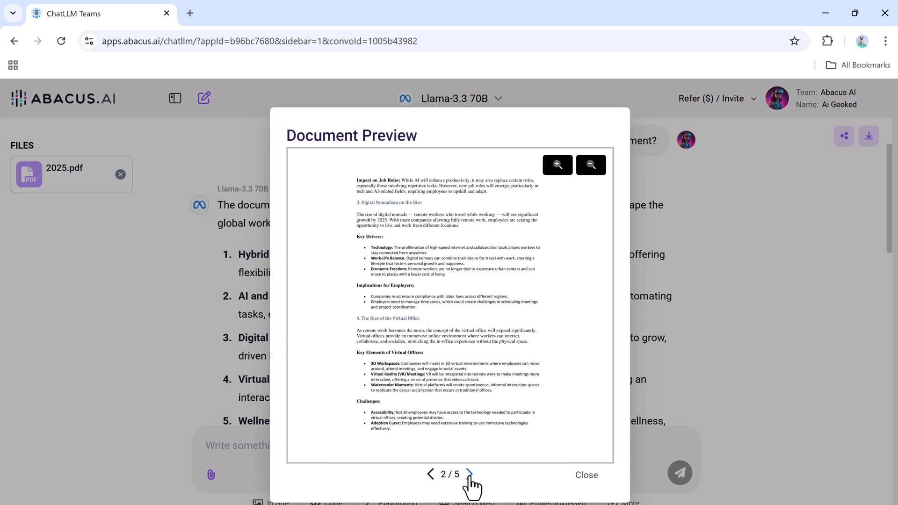
click(470, 486)
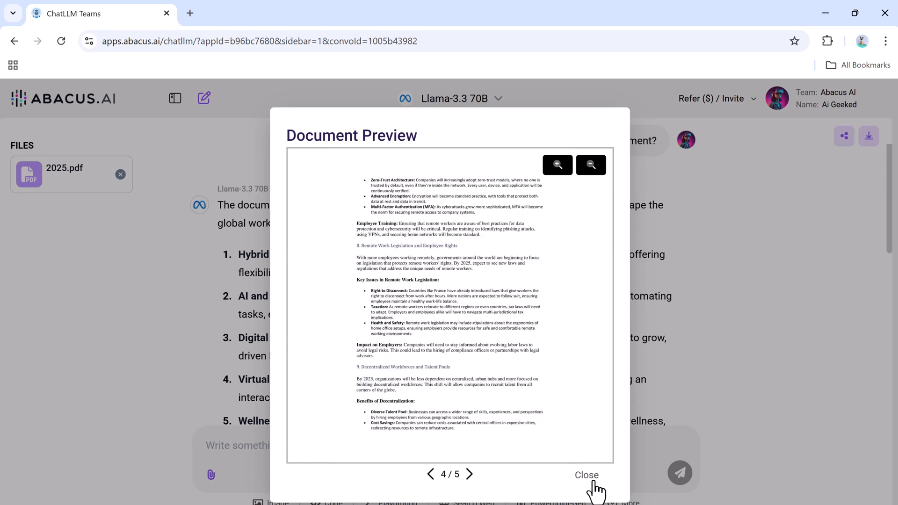
click(588, 475)
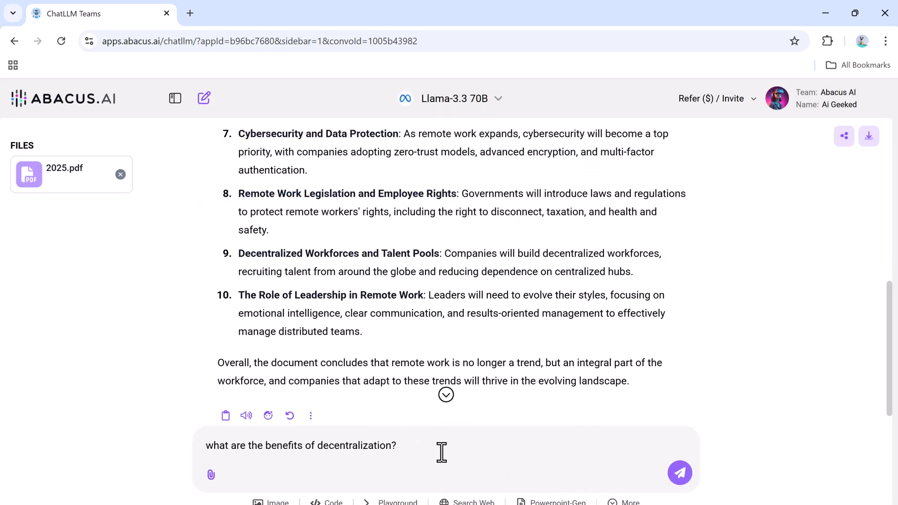
click(679, 472)
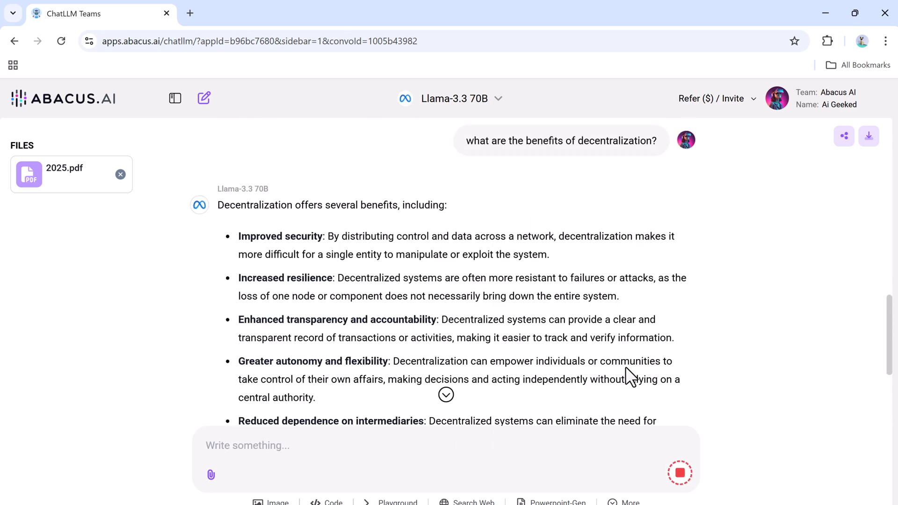
scroll(down, 3)
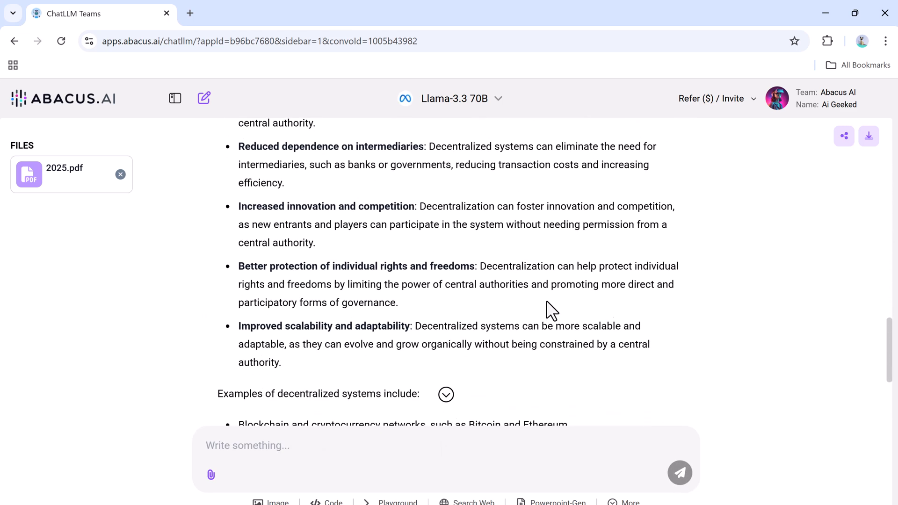
scroll(down, 3)
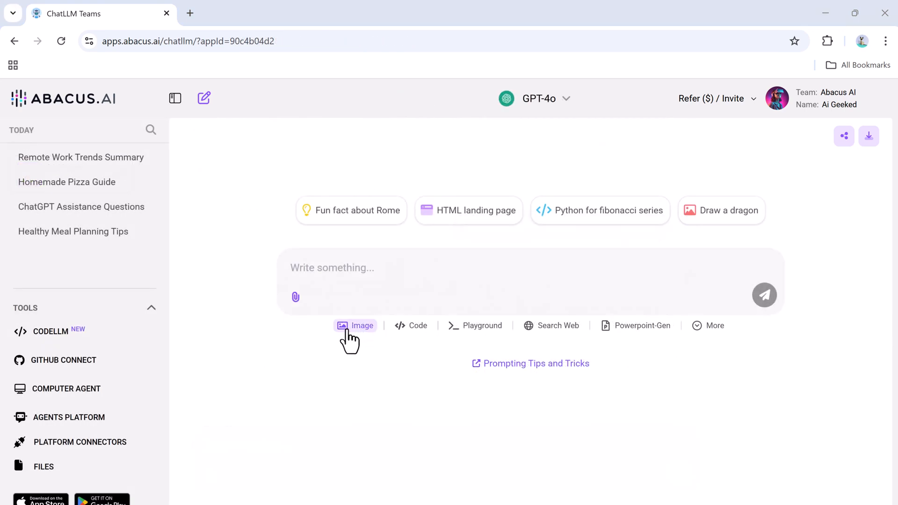
Step: Upload mindmap.png and ask GPT-4o 'Can you explain this image?'
click(296, 297)
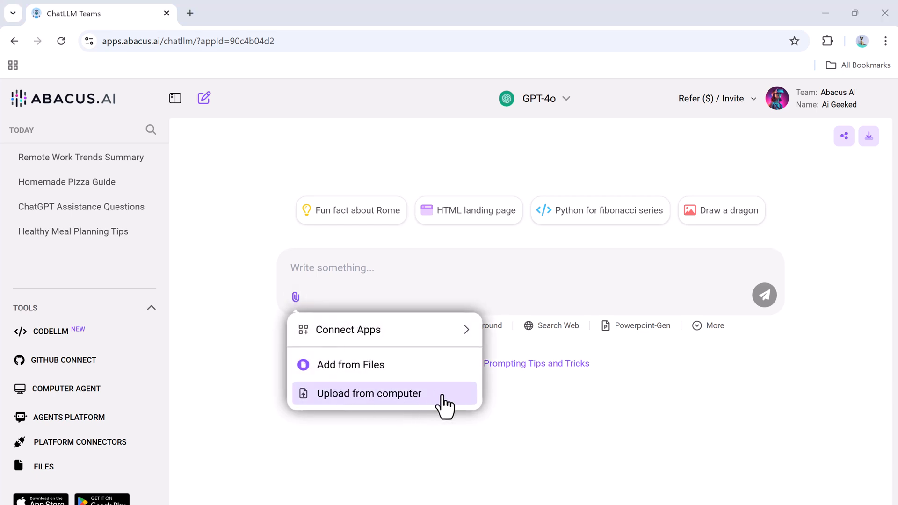
click(369, 393)
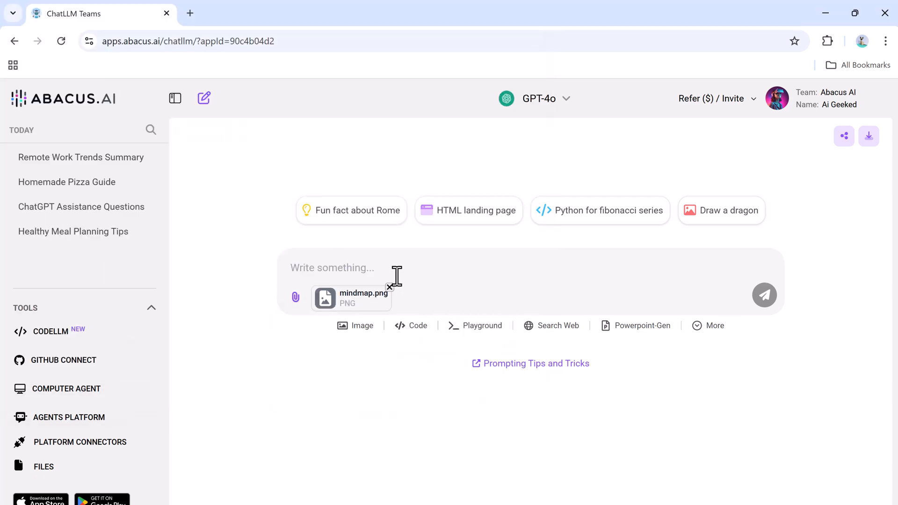
text(Can you explain this image?)
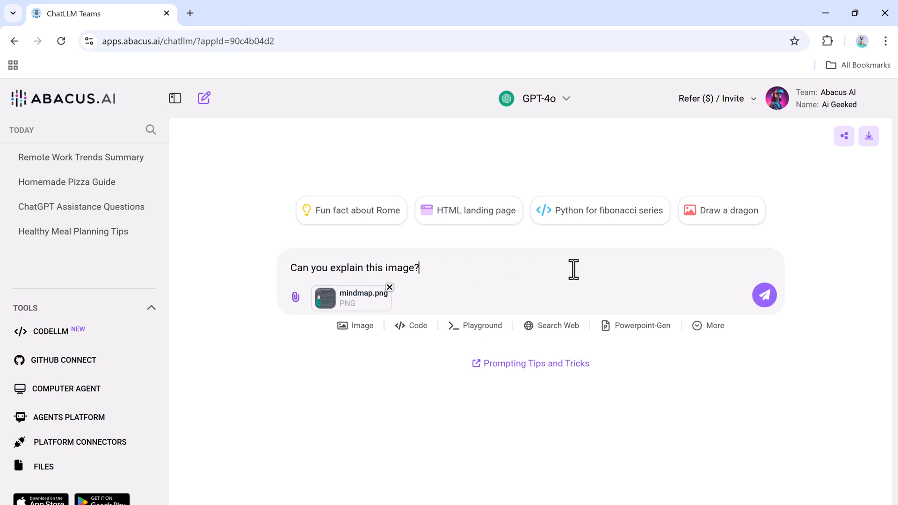
click(764, 295)
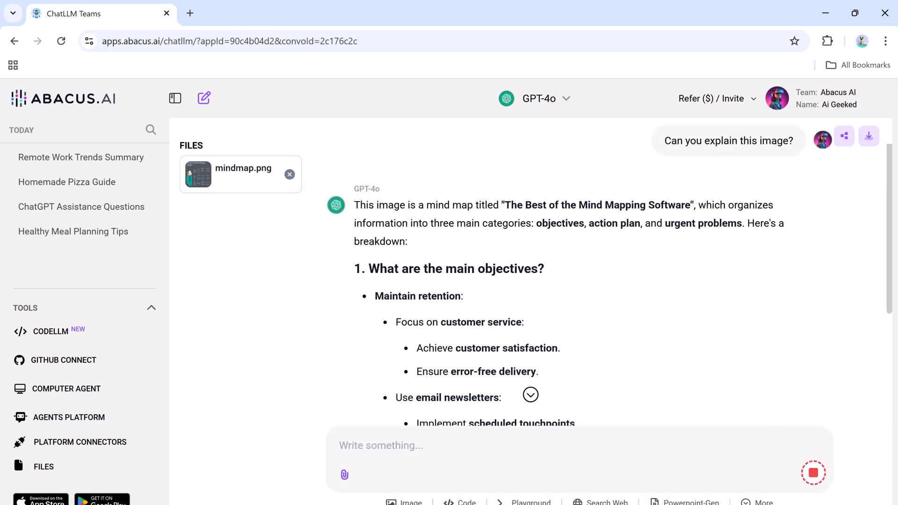
mouse_move(533, 243)
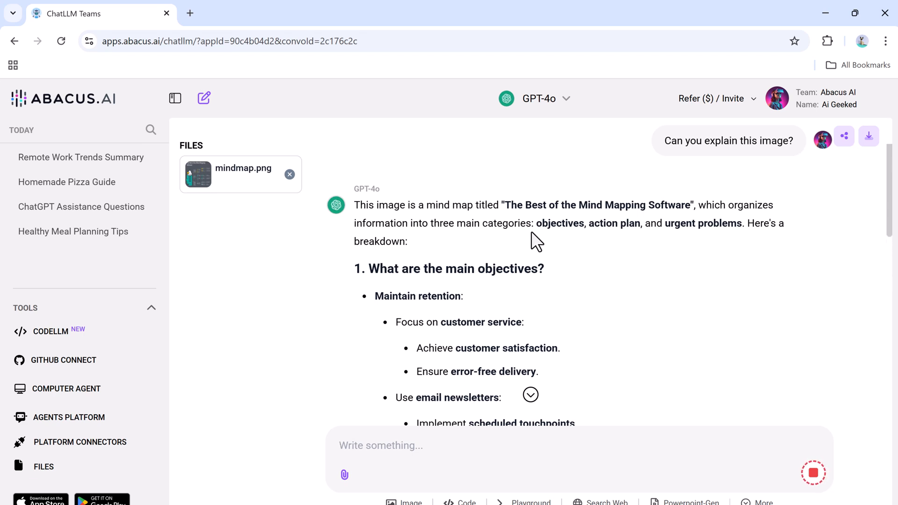
Step: Preview the attached mindmap.png, close it, and read GPT-4o's explanation
scroll(down, 3)
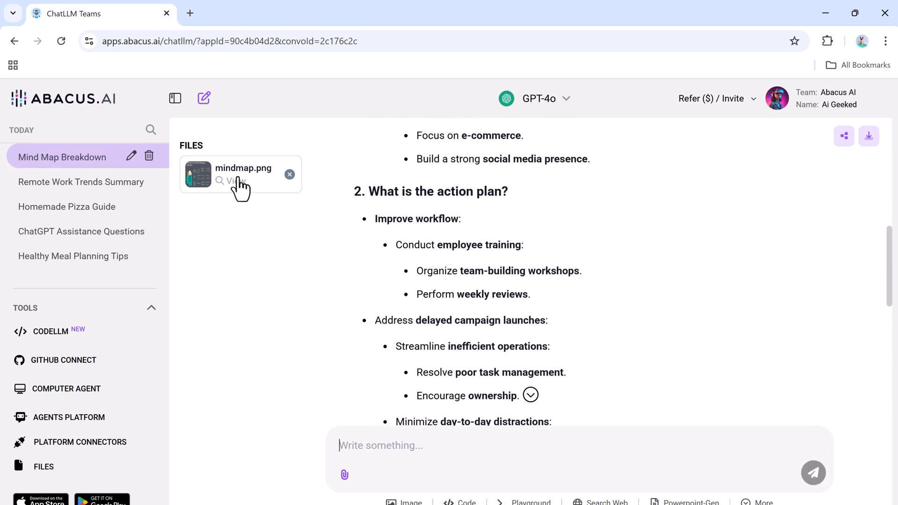
click(236, 181)
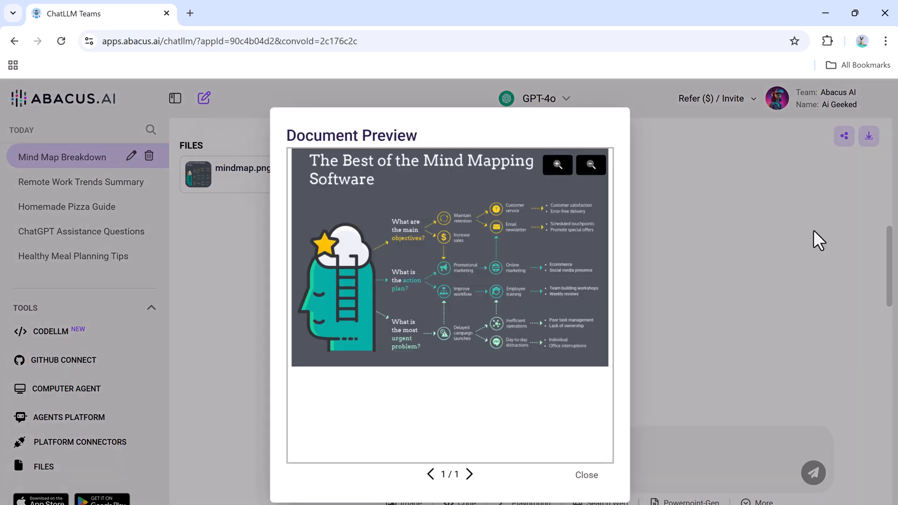
mouse_move(502, 401)
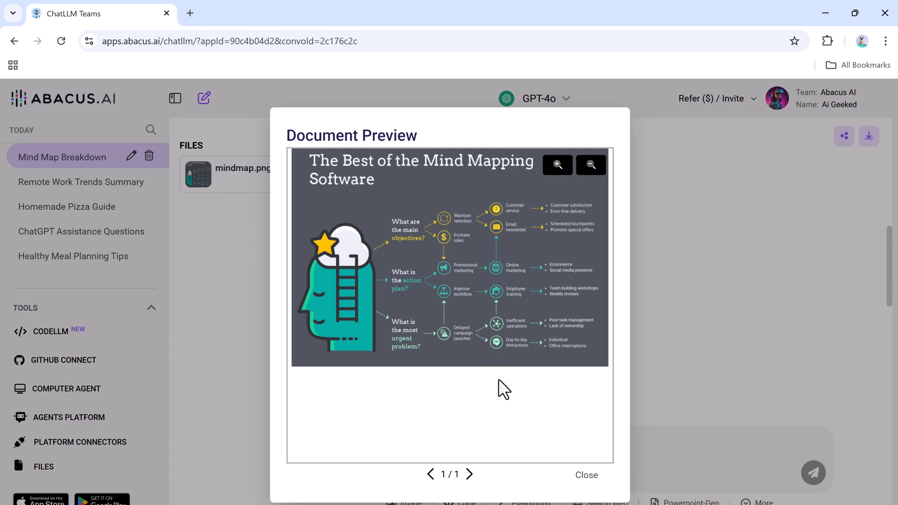
click(586, 475)
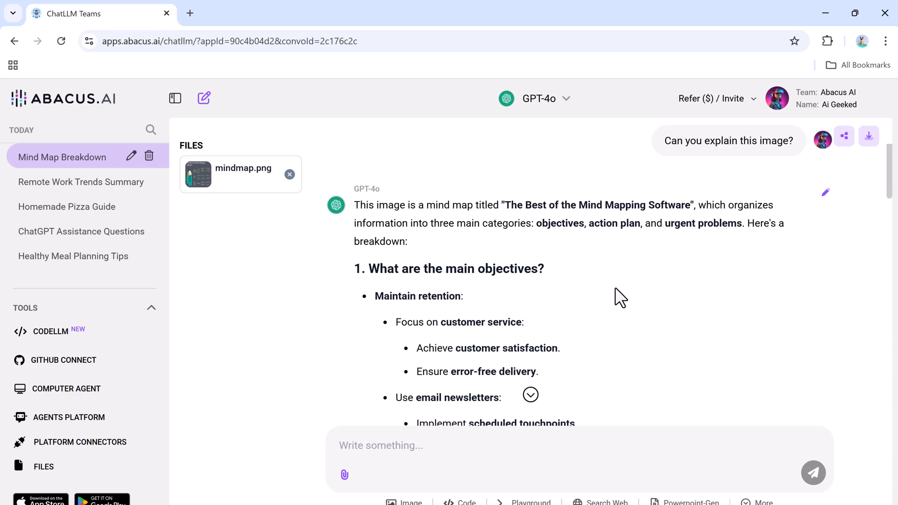
scroll(down, 3)
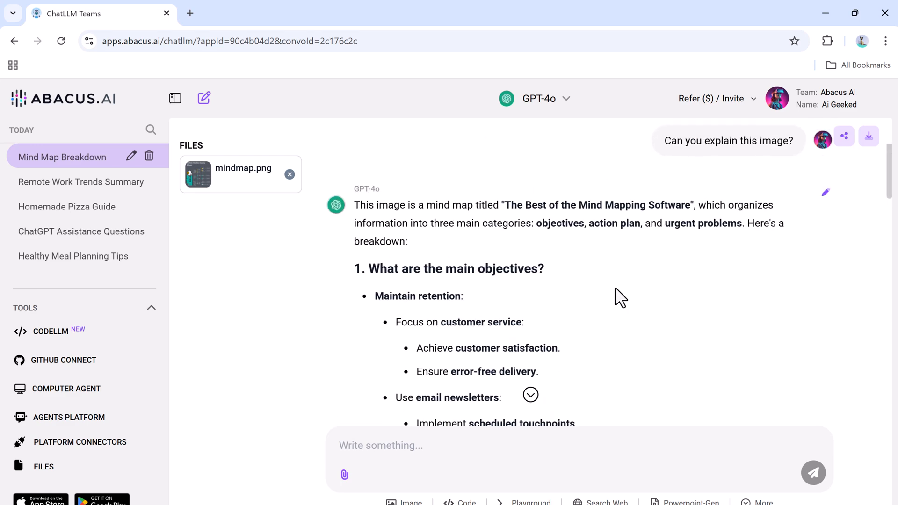
mouse_move(893, 277)
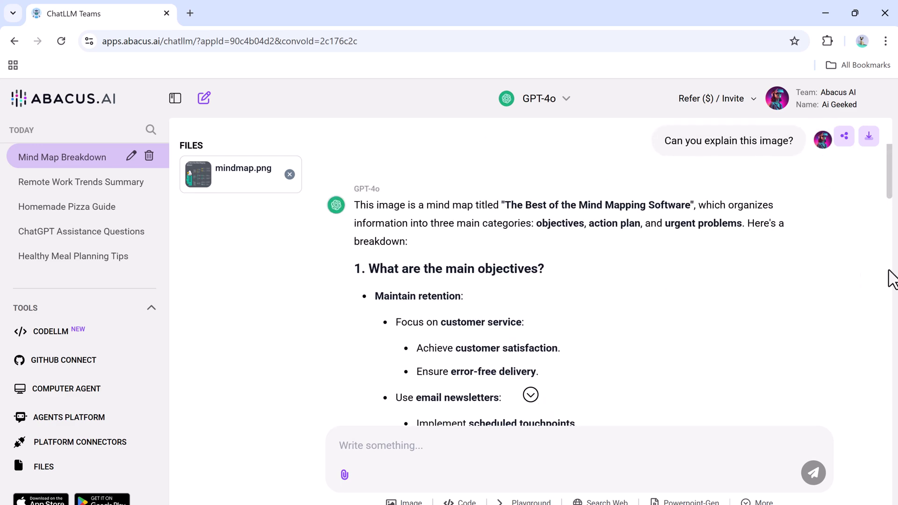
scroll(down, 3)
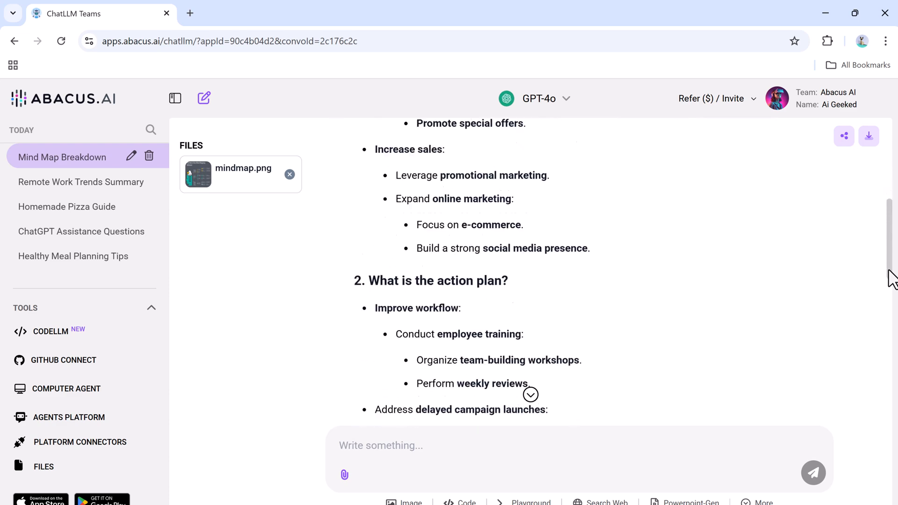
scroll(down, 3)
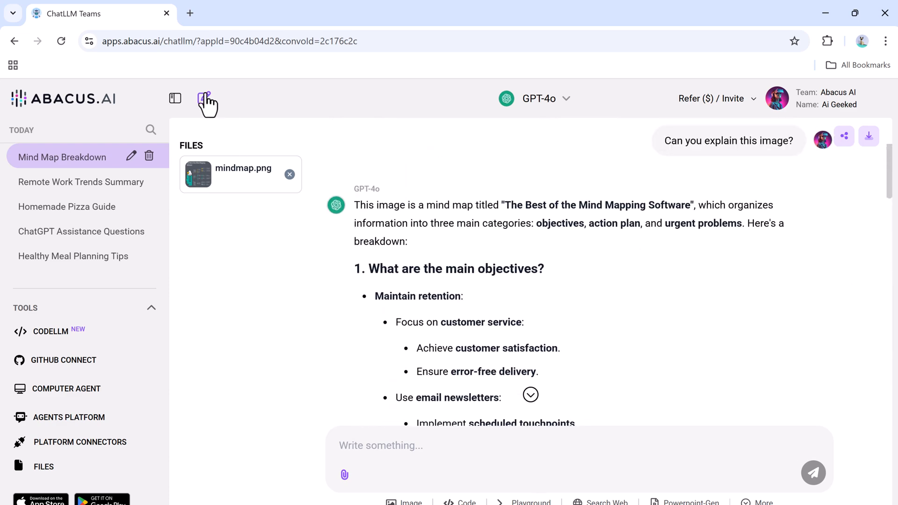
Step: In a new chat, generate a FLUX 1.1 [pro] Ultra image of a village-carrying floating whale
click(203, 98)
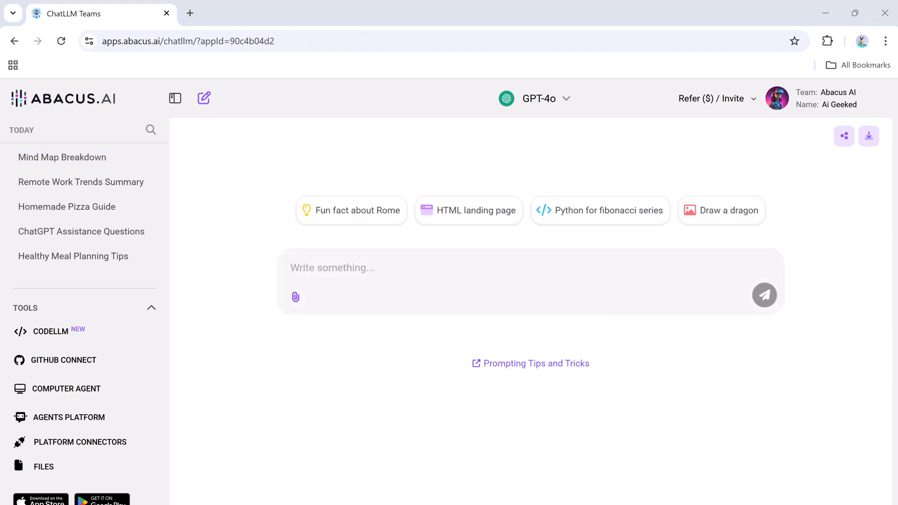
click(384, 270)
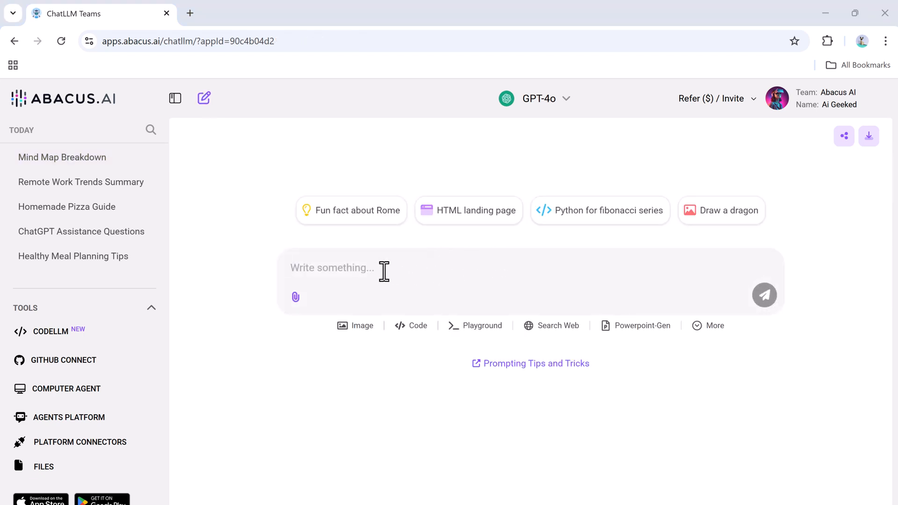
click(354, 326)
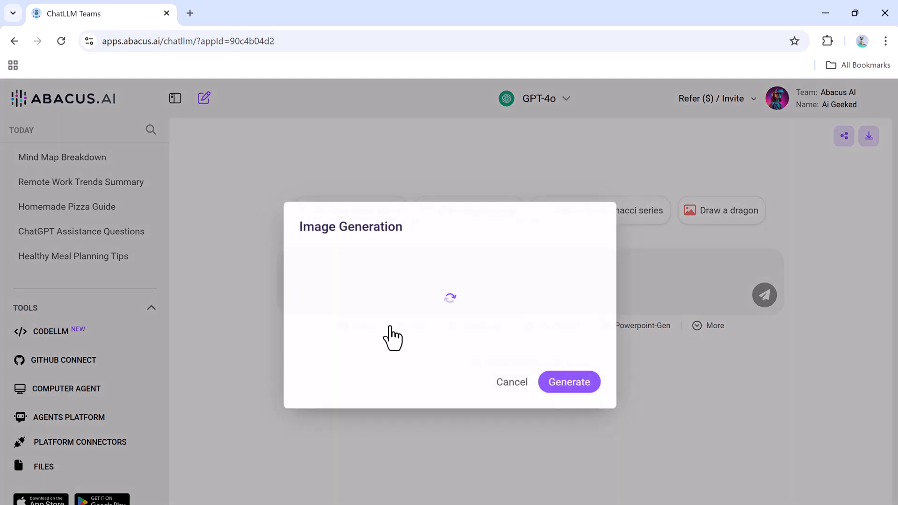
click(371, 213)
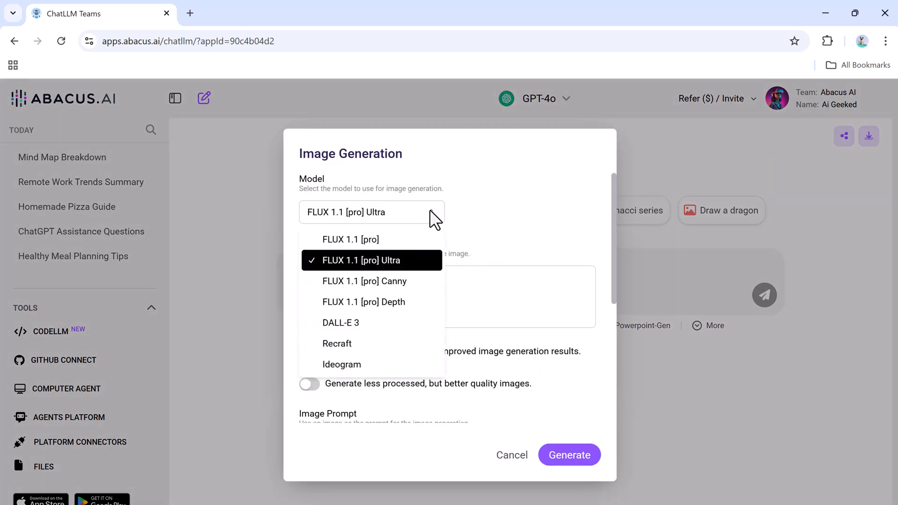
mouse_move(406, 378)
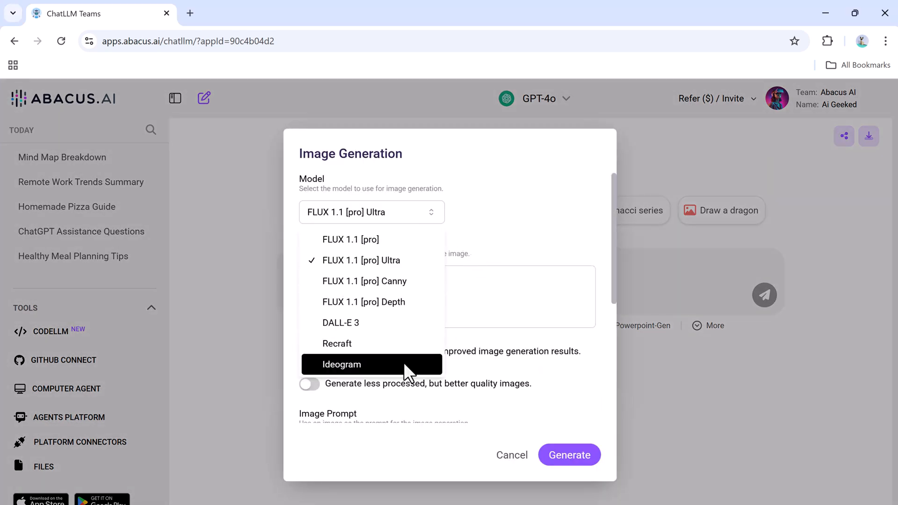
mouse_move(412, 270)
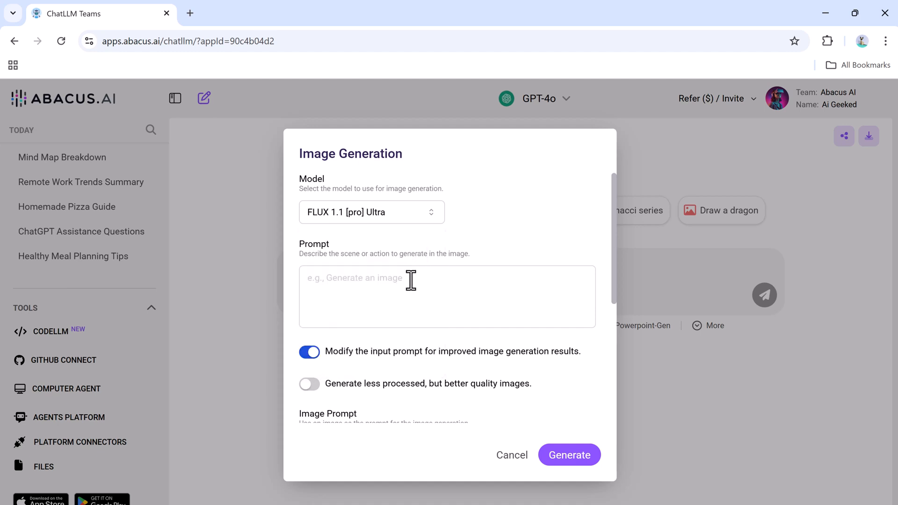
mouse_move(527, 239)
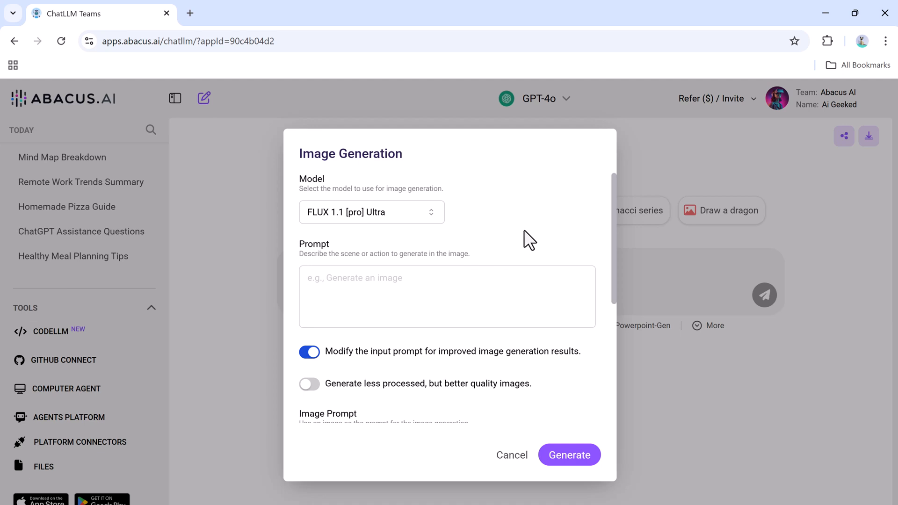
text(A giant floating whale with trees and a tiny village growing on its back, swimming through a sky filled with fluffy pink clouds and glowing stars)
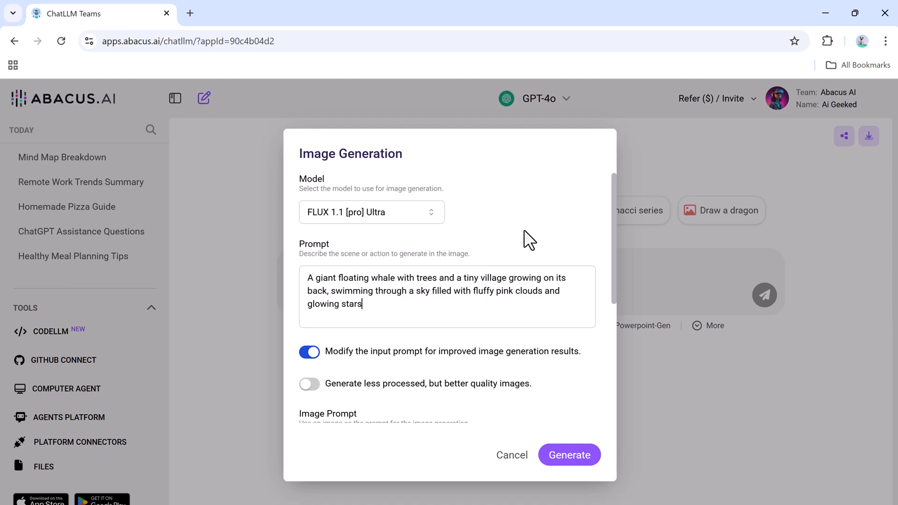
mouse_move(445, 305)
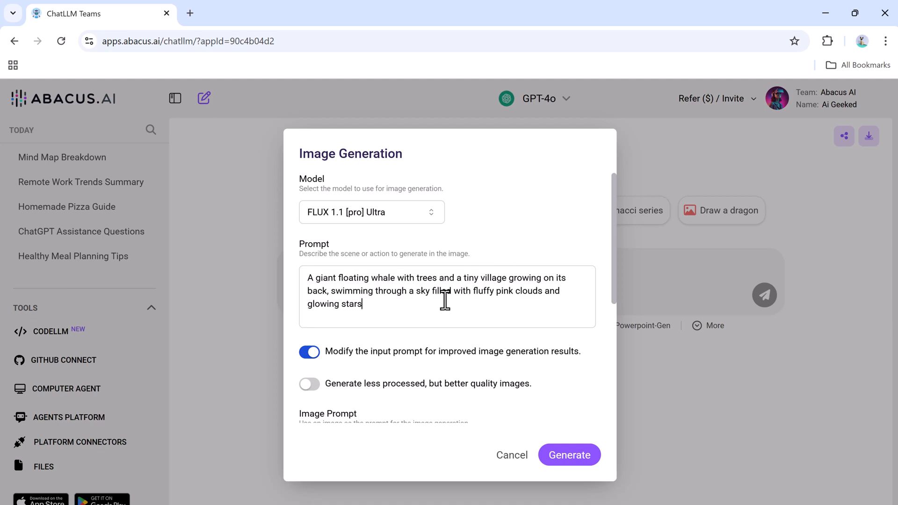
click(511, 455)
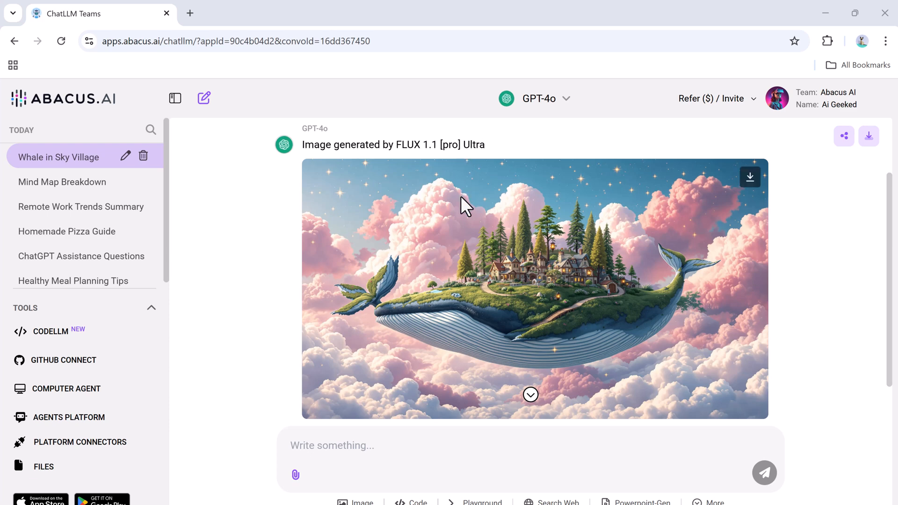
mouse_move(549, 351)
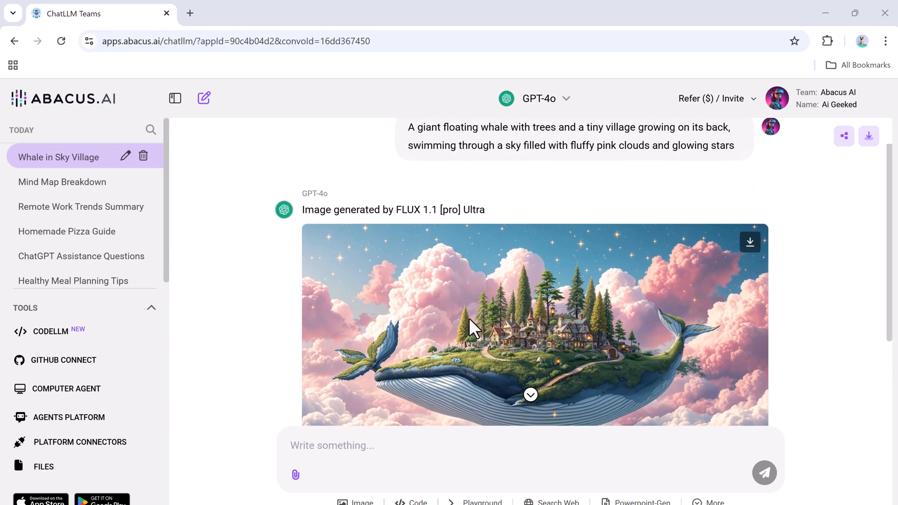
mouse_move(692, 372)
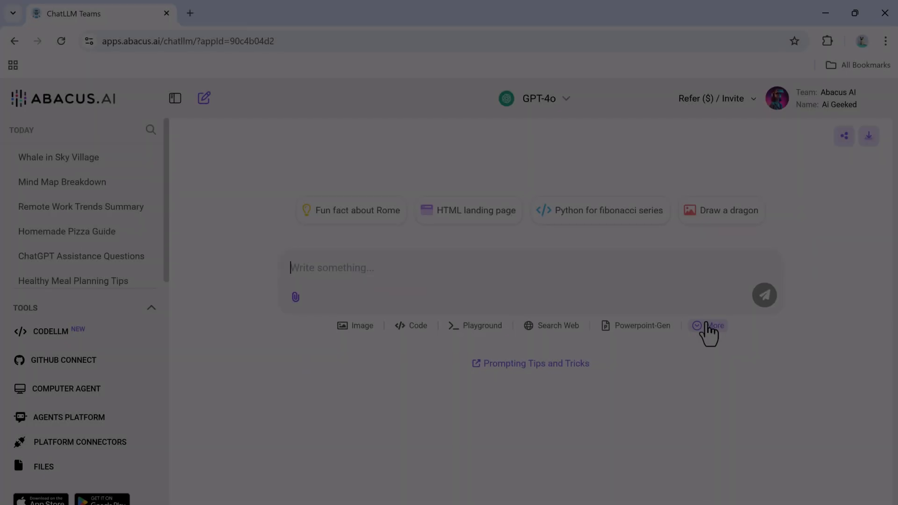
Step: Generate a neon futuristic city street video with the Kling AI v1.6 video model
click(712, 325)
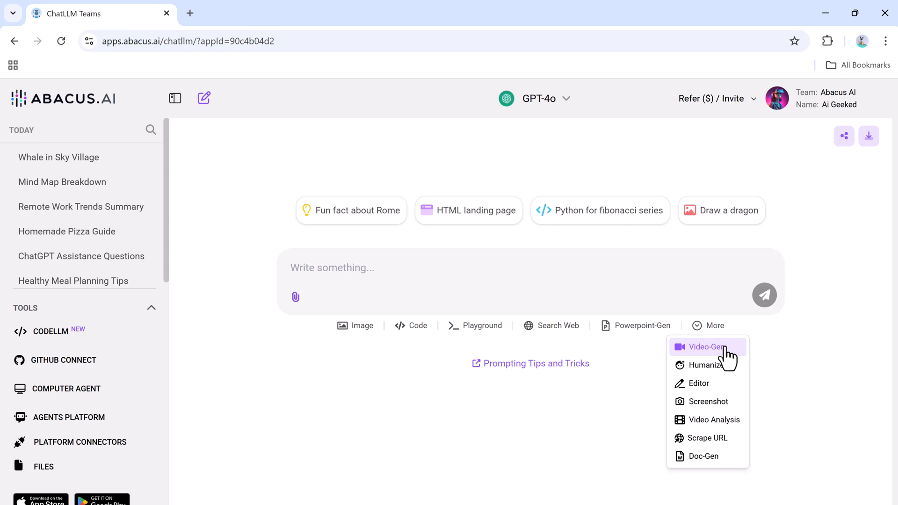
click(705, 347)
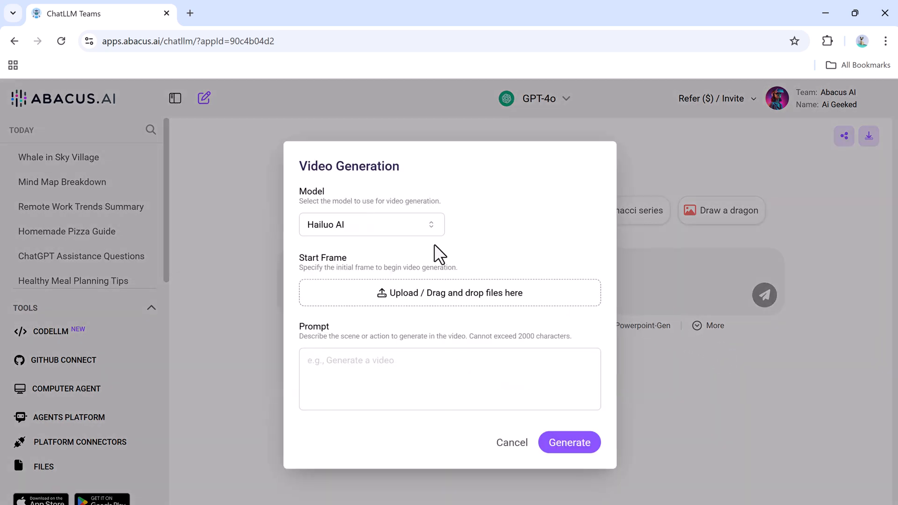
click(372, 224)
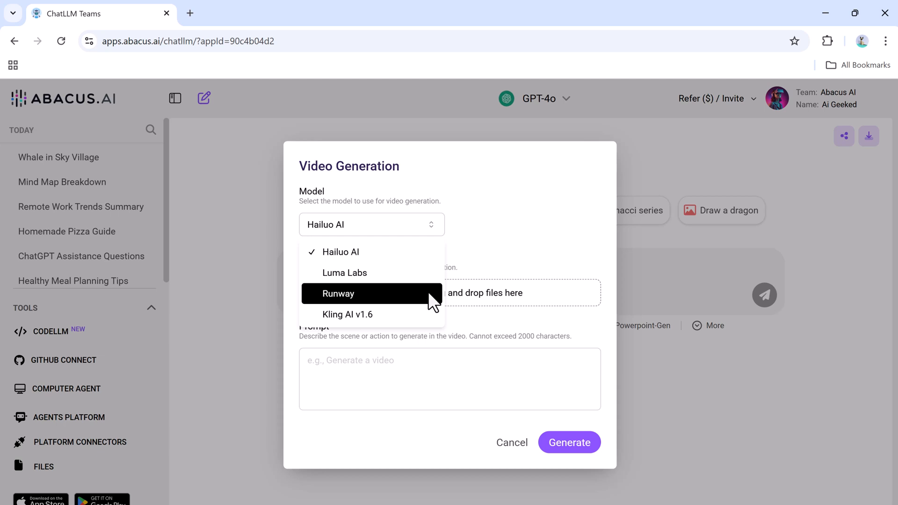
click(347, 314)
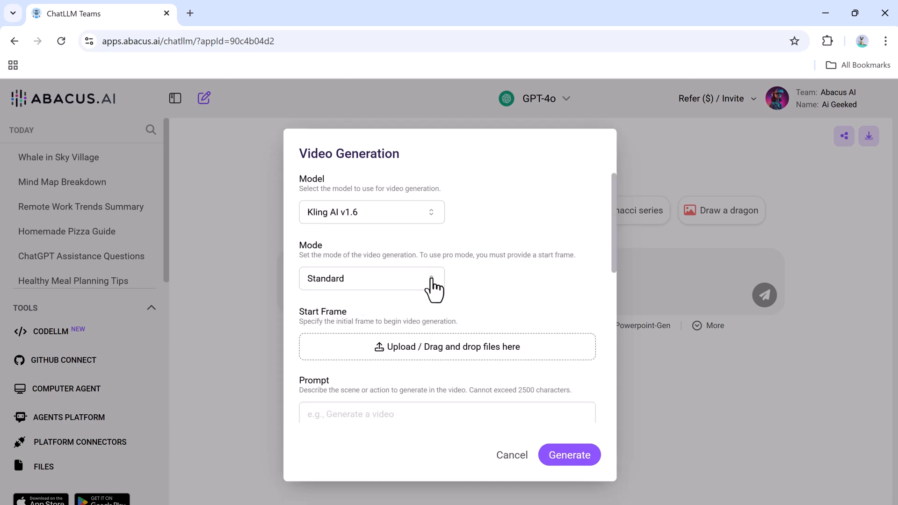
mouse_move(436, 311)
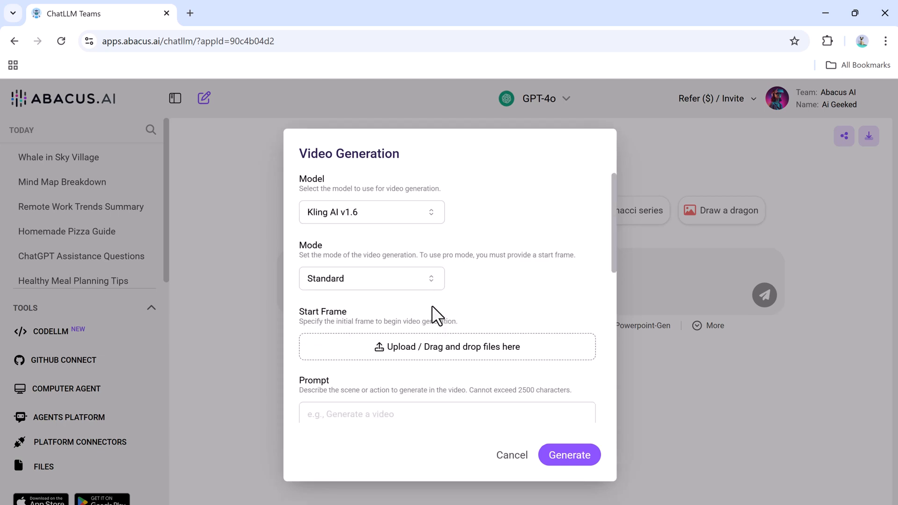
scroll(down, 3)
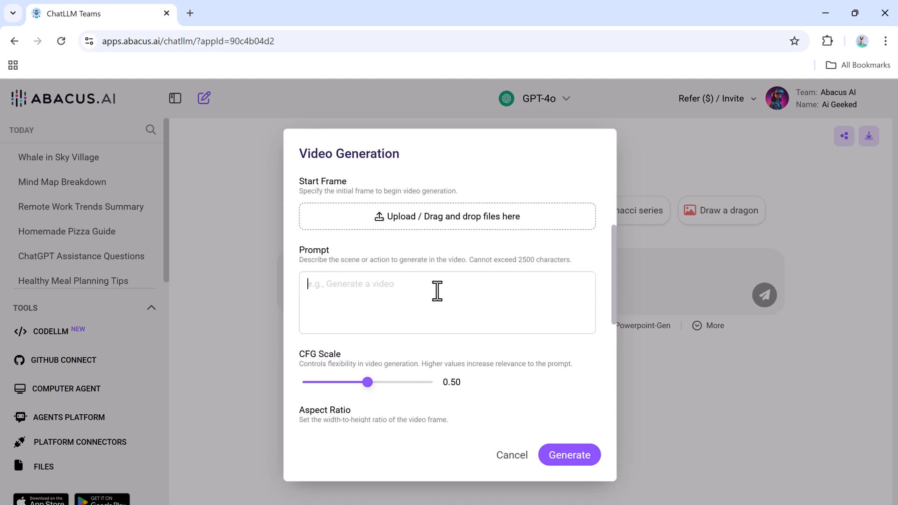
scroll(down, 3)
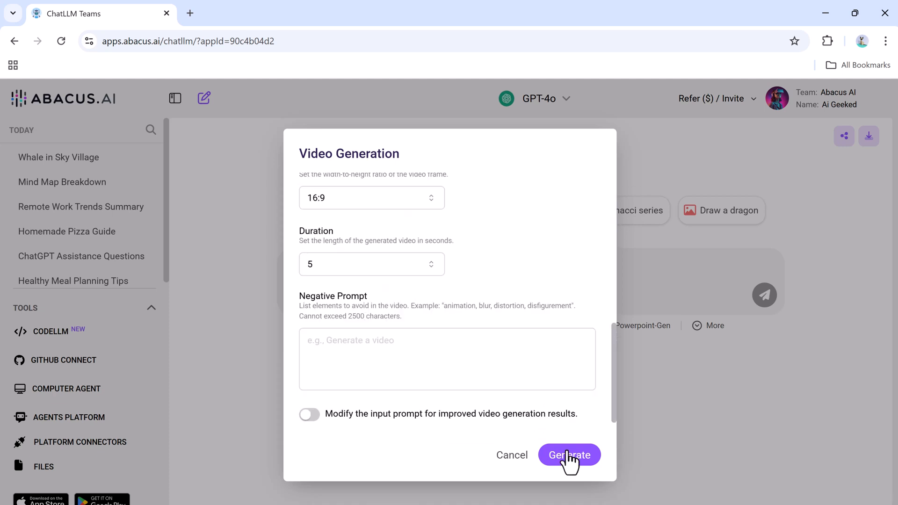
click(569, 454)
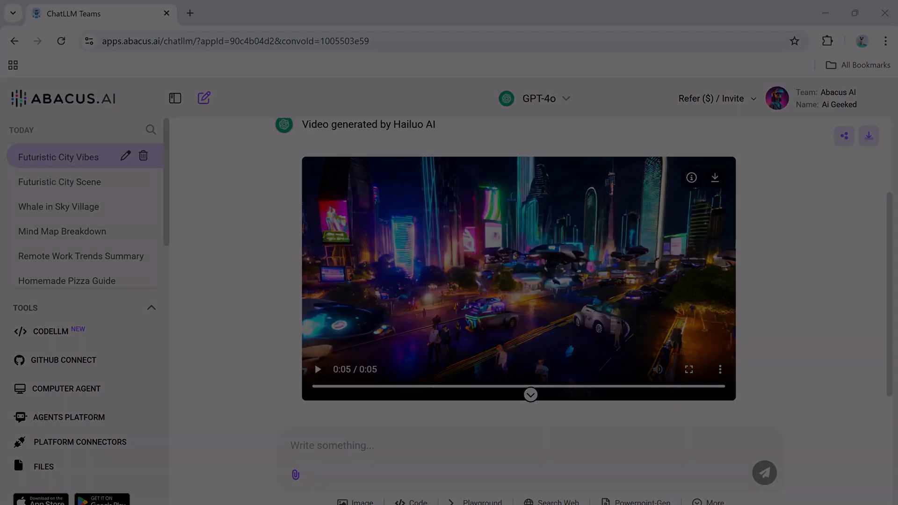
Step: In a new chat, send GPT-4o 'write on email marketing in 100 words'
click(203, 98)
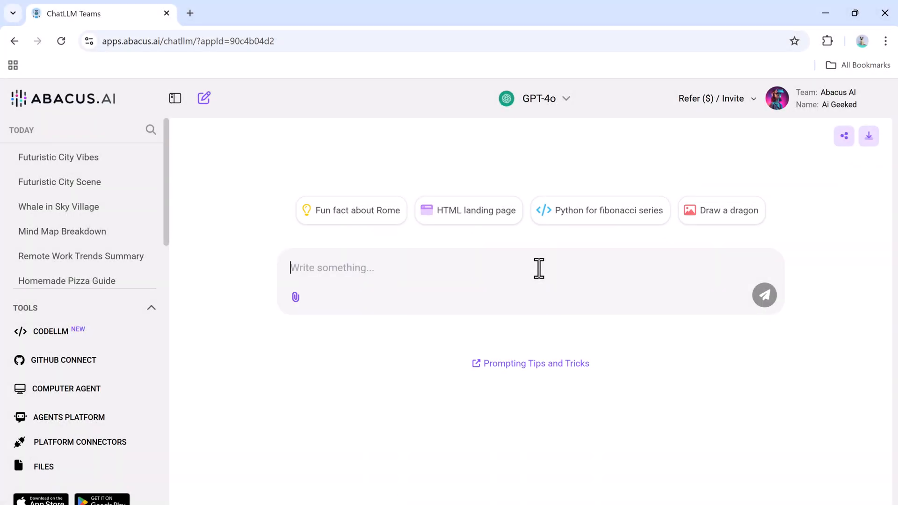
text(write)
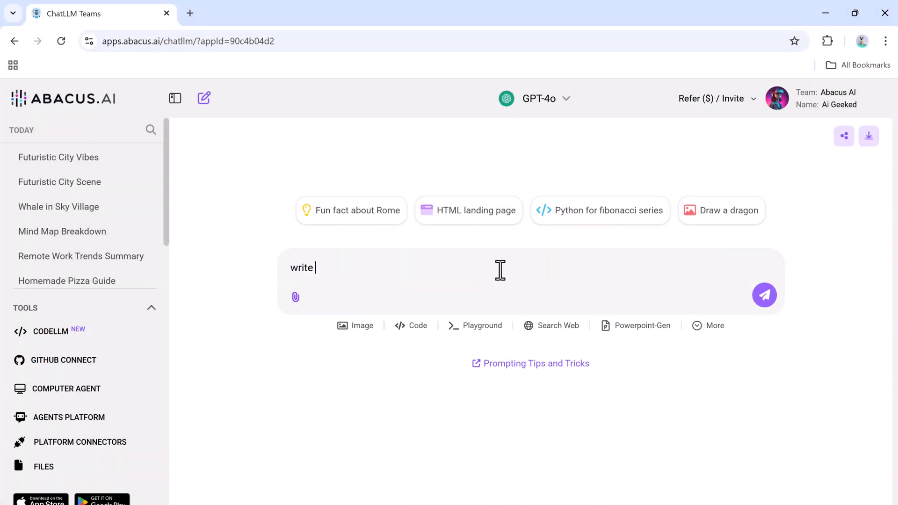
text(on email marketing in)
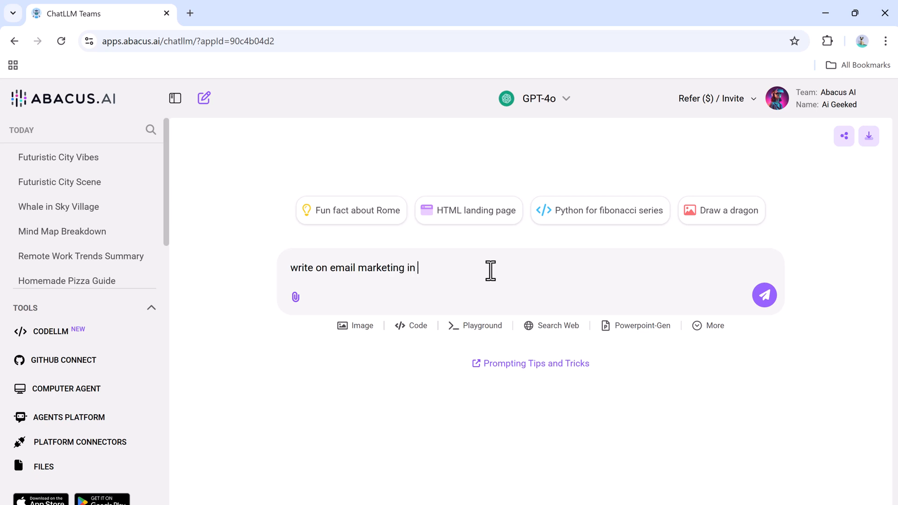
click(764, 295)
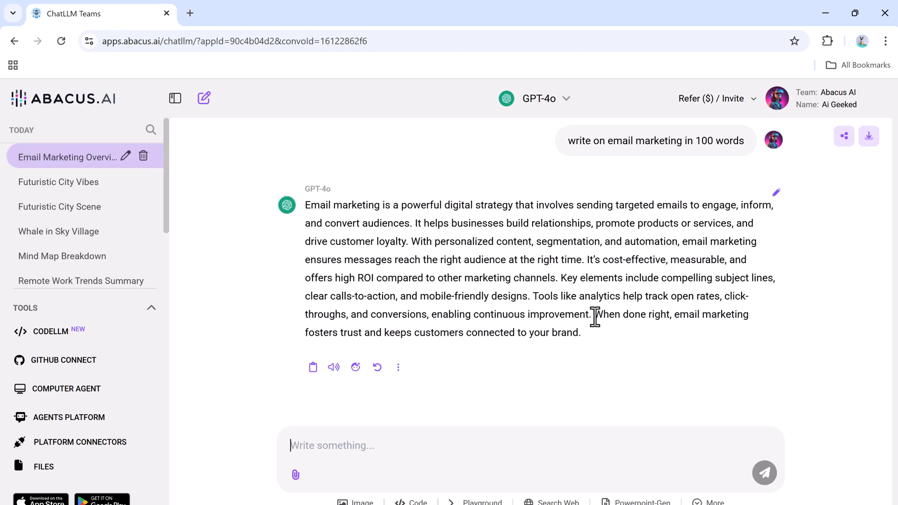
mouse_move(355, 367)
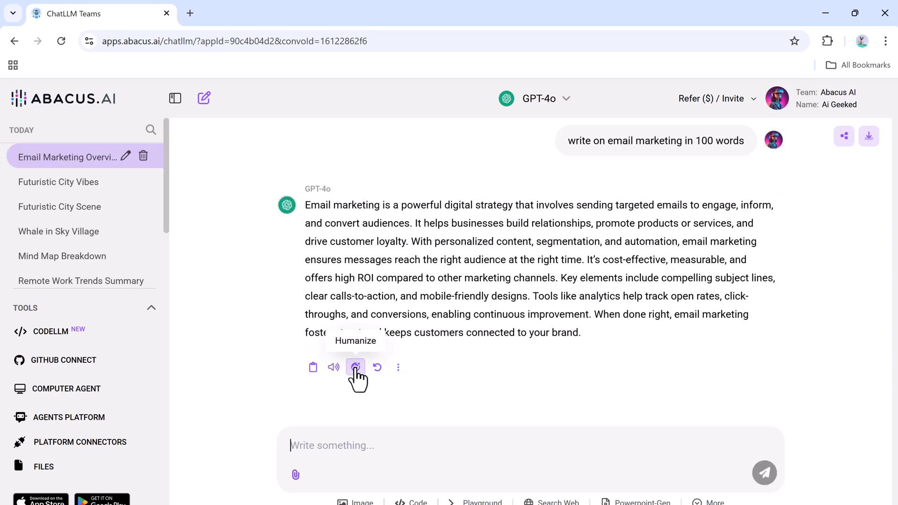
Step: Humanize the email marketing reply with the AI Detector Proof tone and regenerate it
click(355, 367)
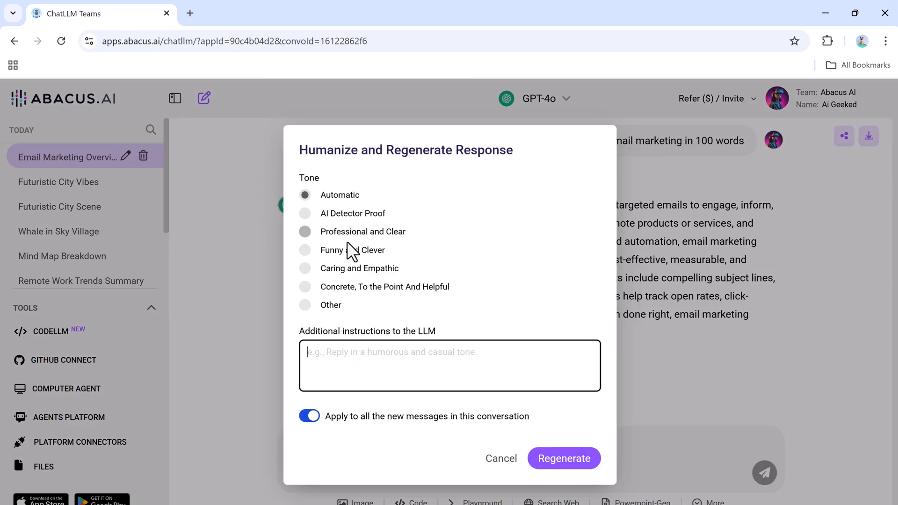
mouse_move(329, 242)
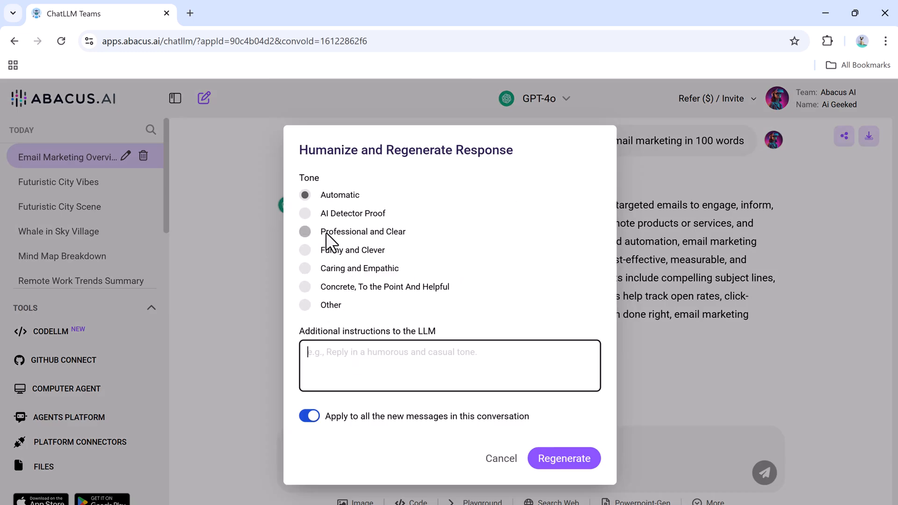
click(304, 231)
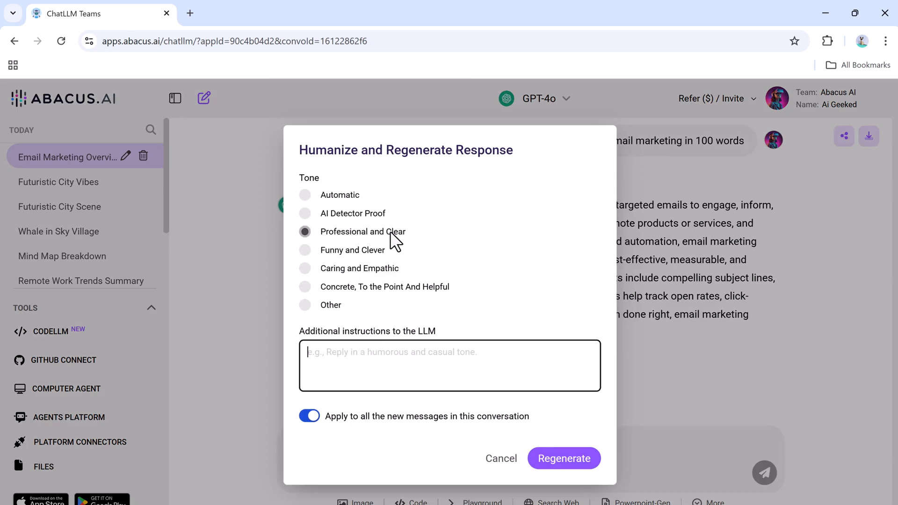
click(304, 213)
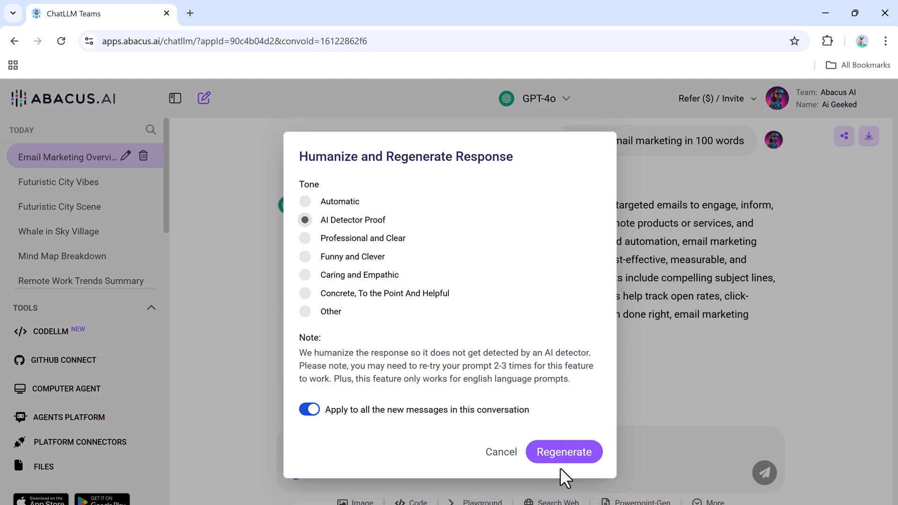
click(564, 451)
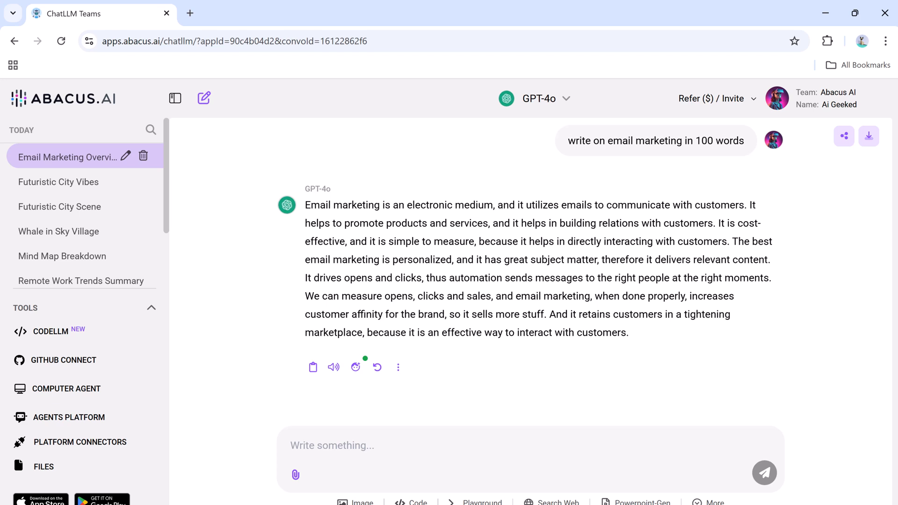
mouse_move(477, 202)
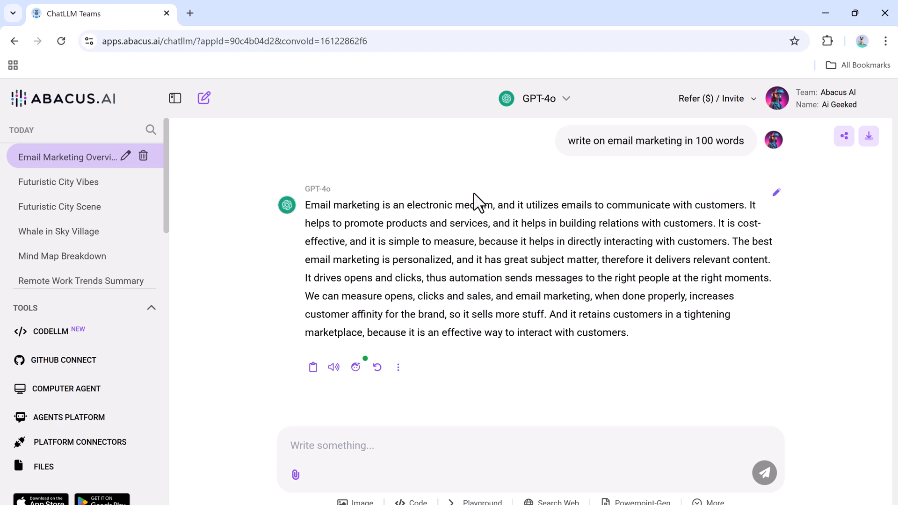
mouse_move(456, 163)
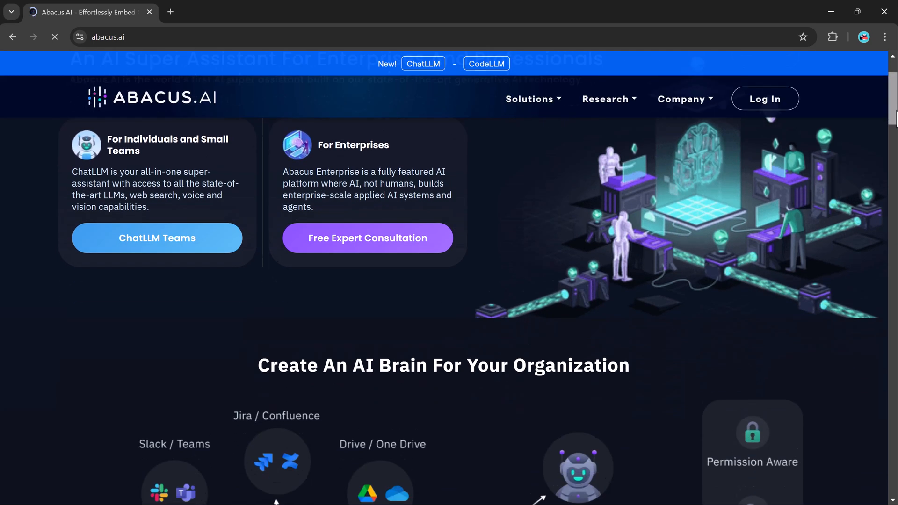
Step: Scroll the abacus.ai homepage past Create An AI Brain and Why Abacus.AI to Platform Capabilities
scroll(down, 3)
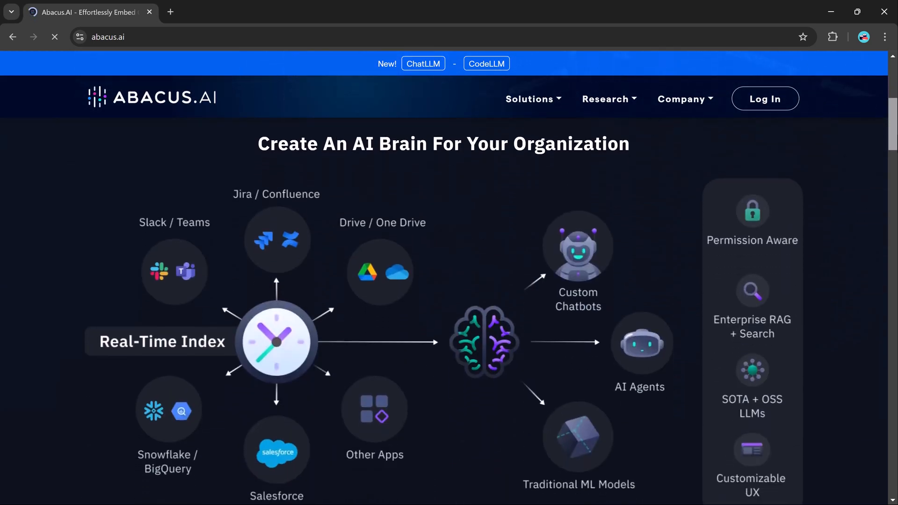
scroll(down, 3)
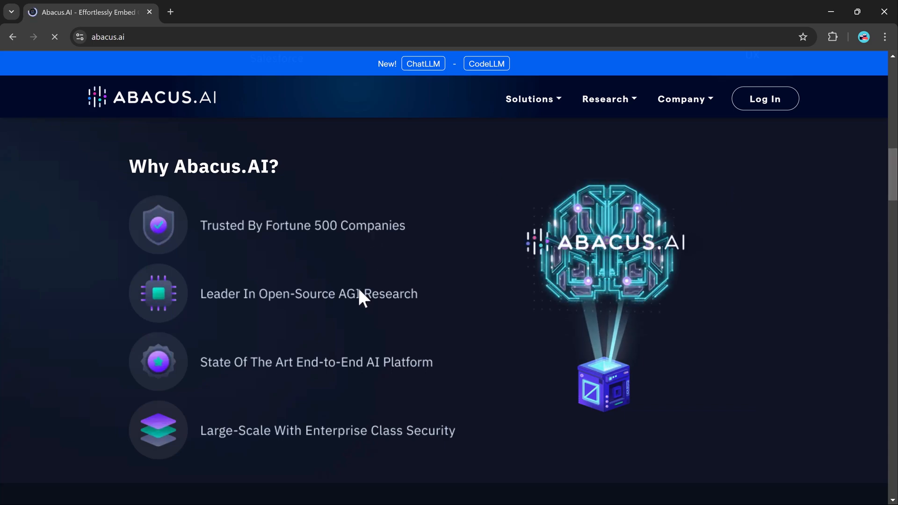
scroll(down, 3)
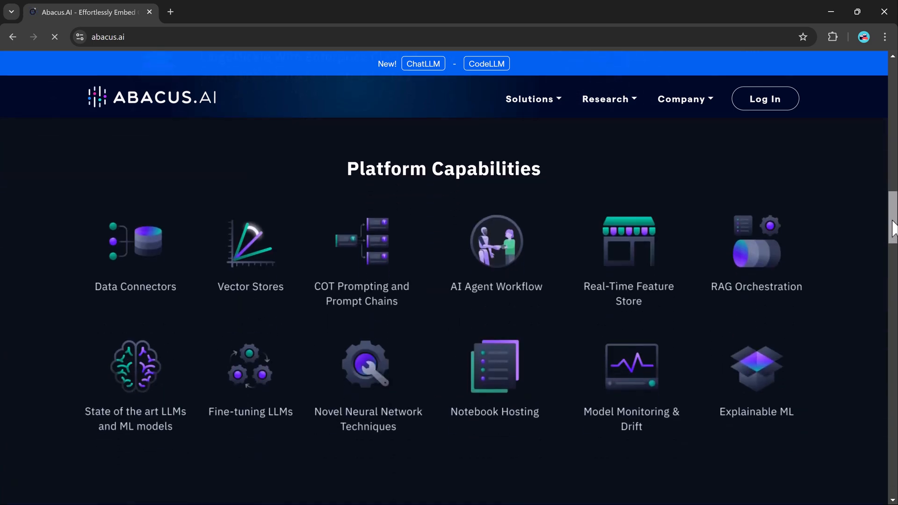
mouse_move(544, 277)
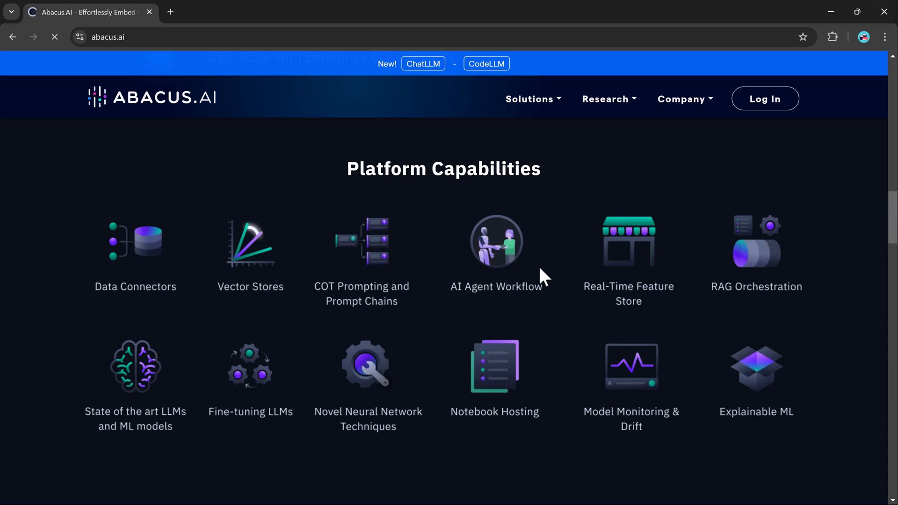
mouse_move(755, 296)
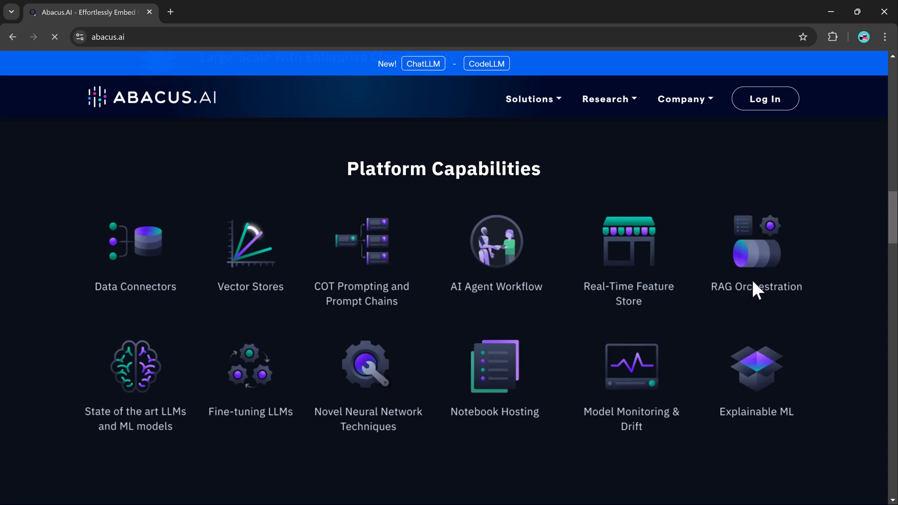
mouse_move(318, 386)
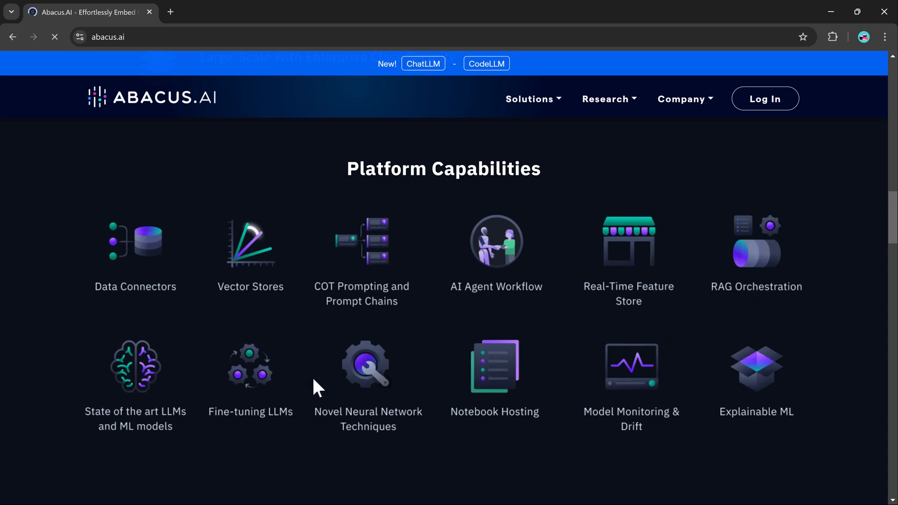